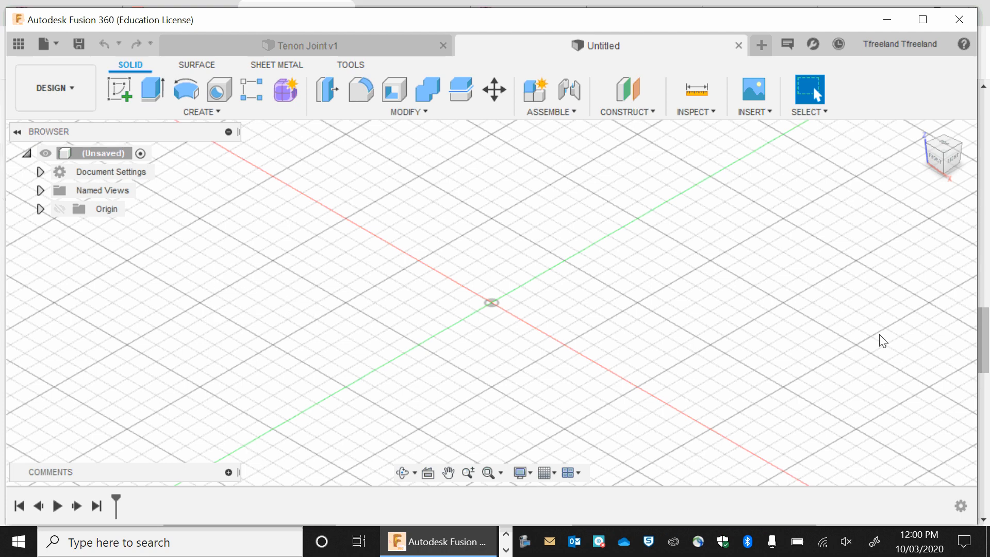
mouse_move(152, 88)
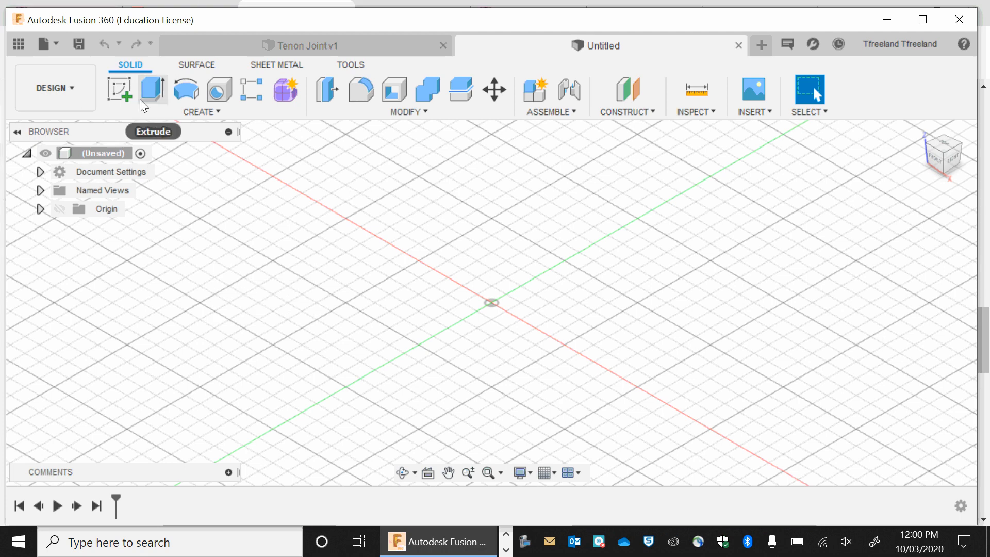
mouse_move(118, 90)
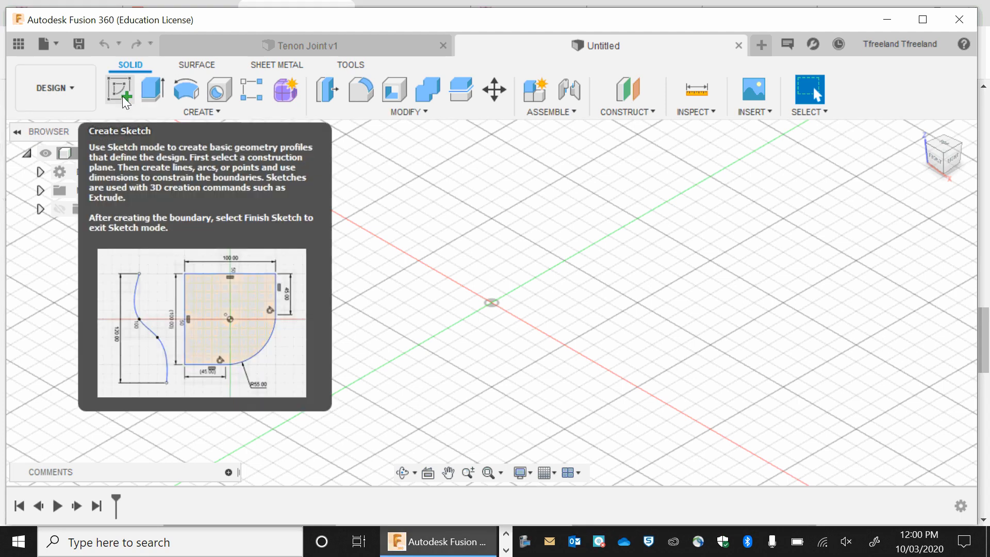
Start a sketch on the XY plane and draw a square rectangle from the origin.
click(119, 90)
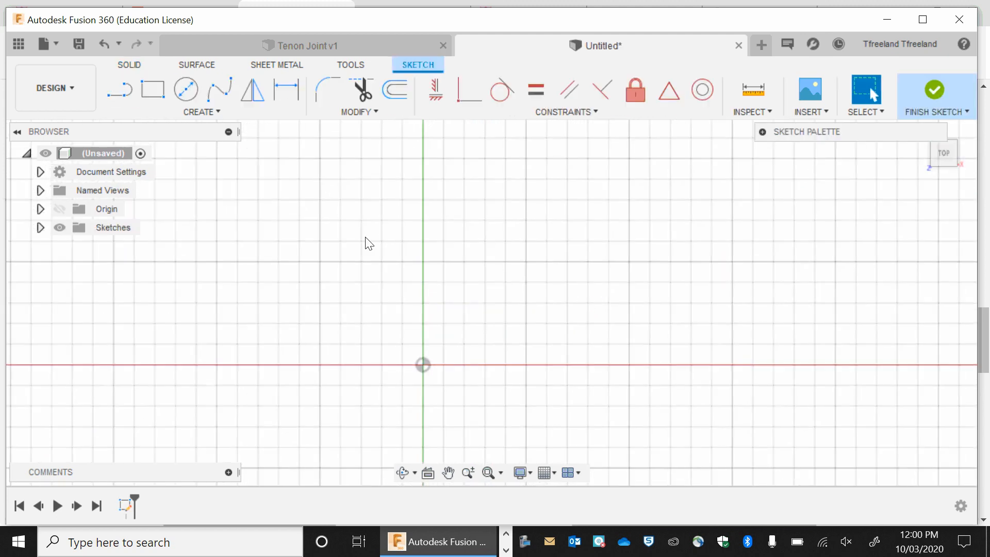
mouse_move(154, 90)
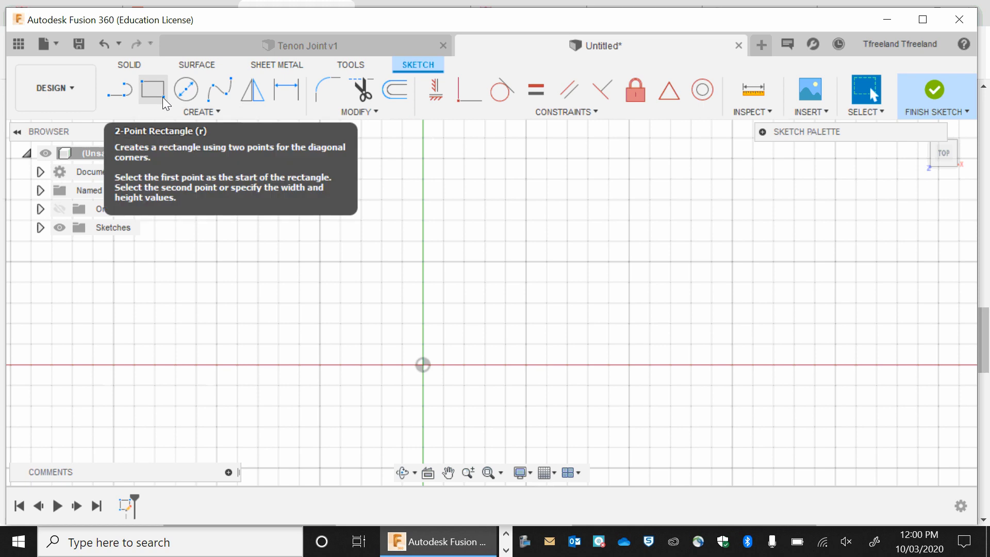
click(153, 89)
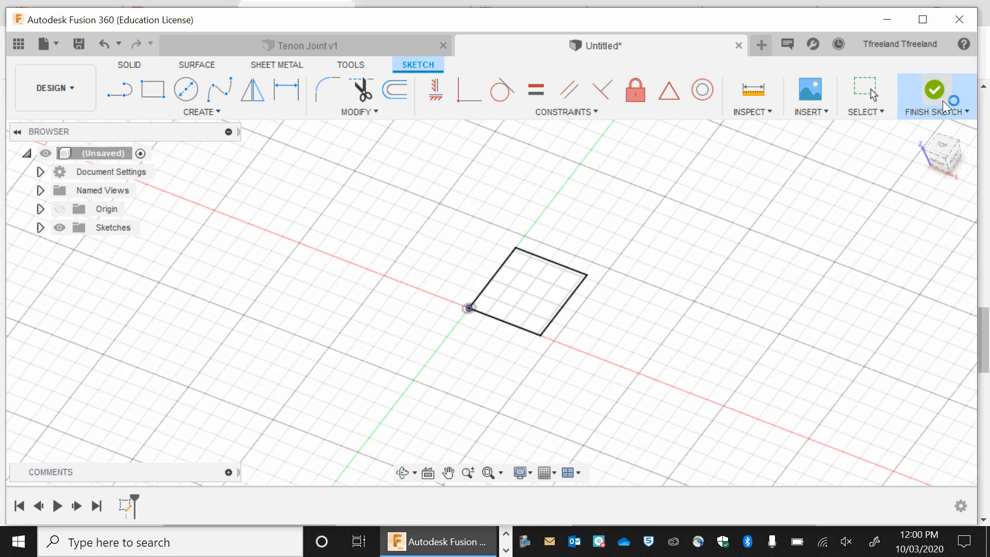
Finish the square sketch and extrude it 625 mm as a new body.
click(936, 96)
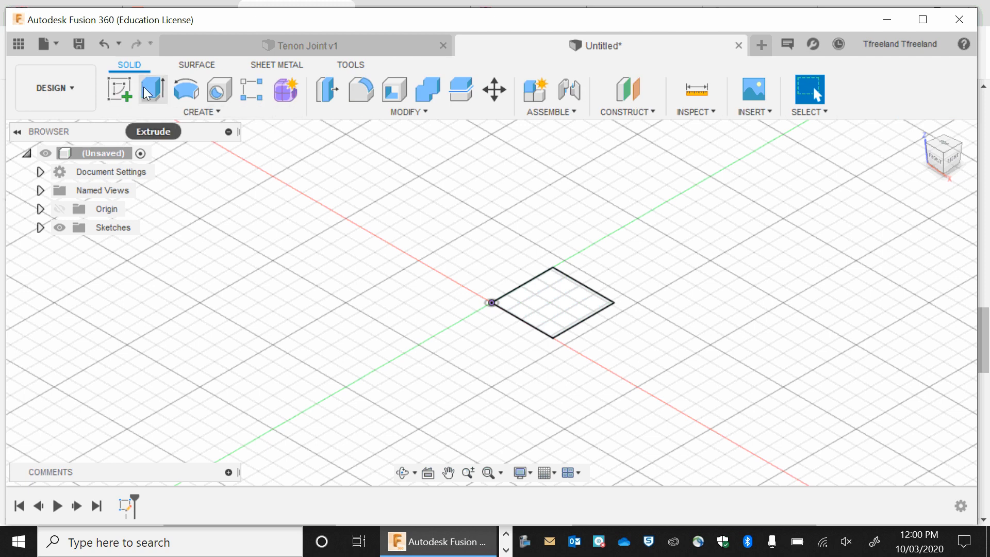
click(152, 90)
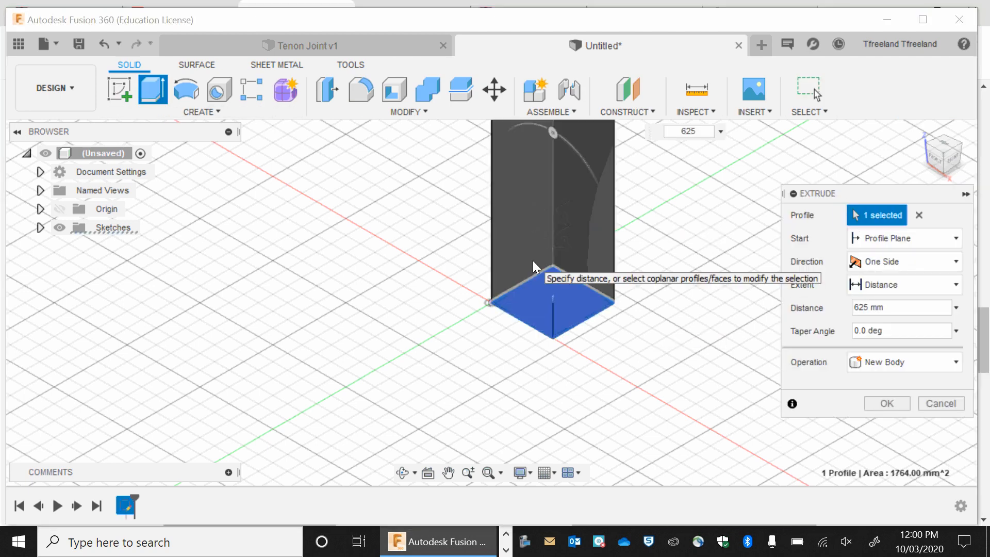
click(887, 403)
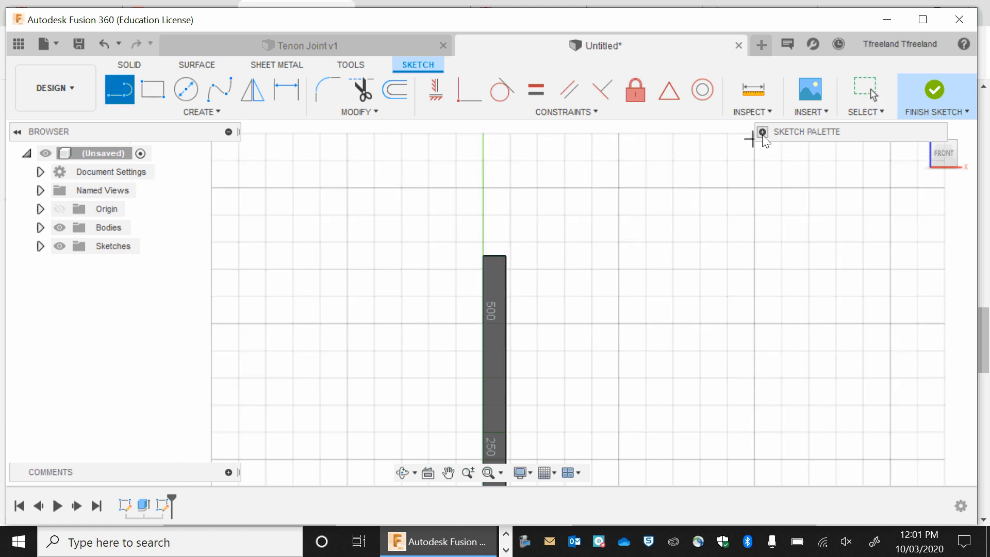
mouse_move(786, 140)
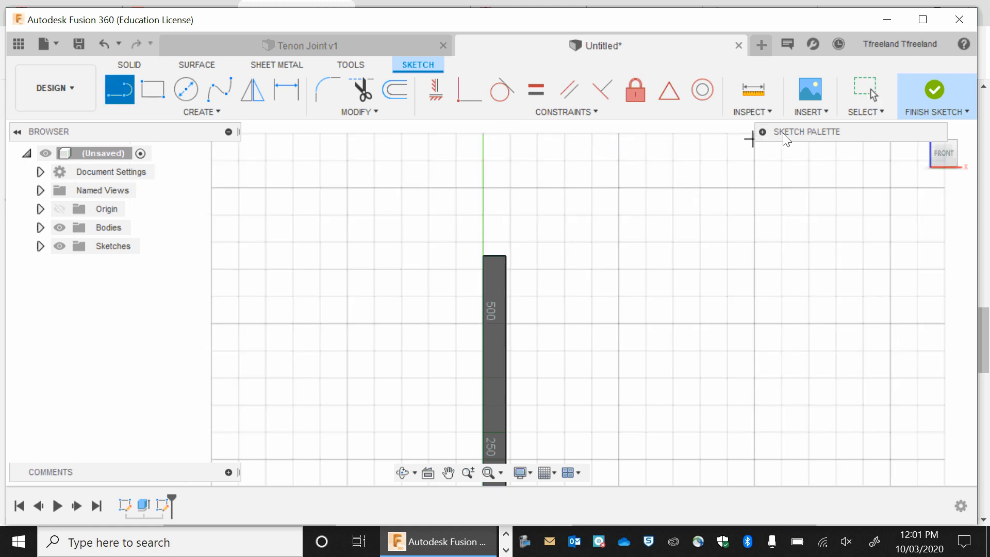
Enable construction geometry and draw a 140 mm line down from the leg's top edge.
click(762, 132)
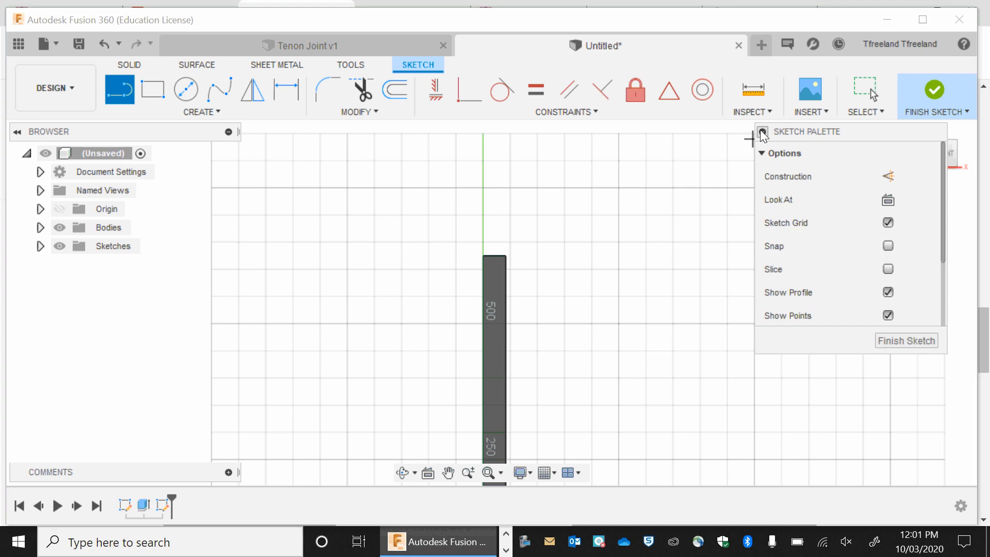
mouse_move(888, 177)
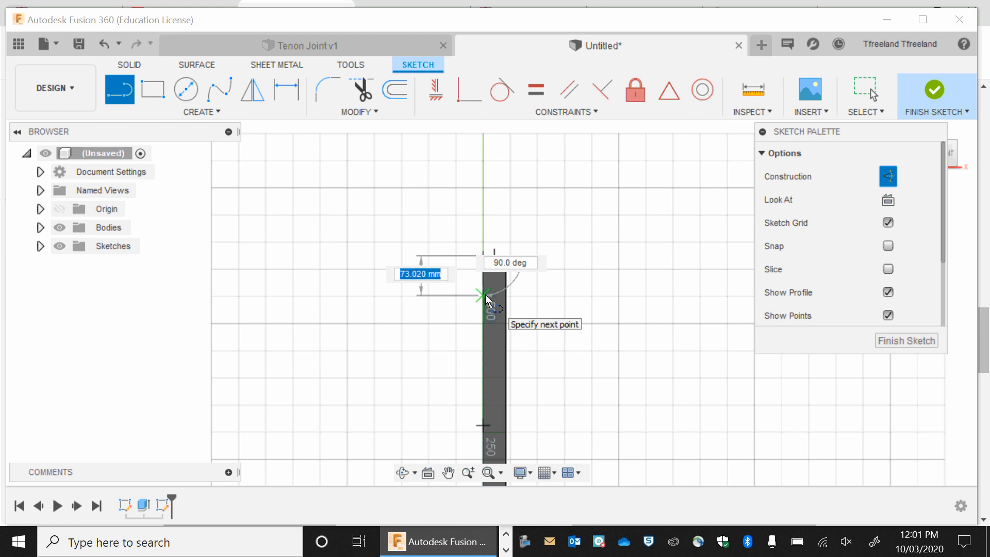
text(140)
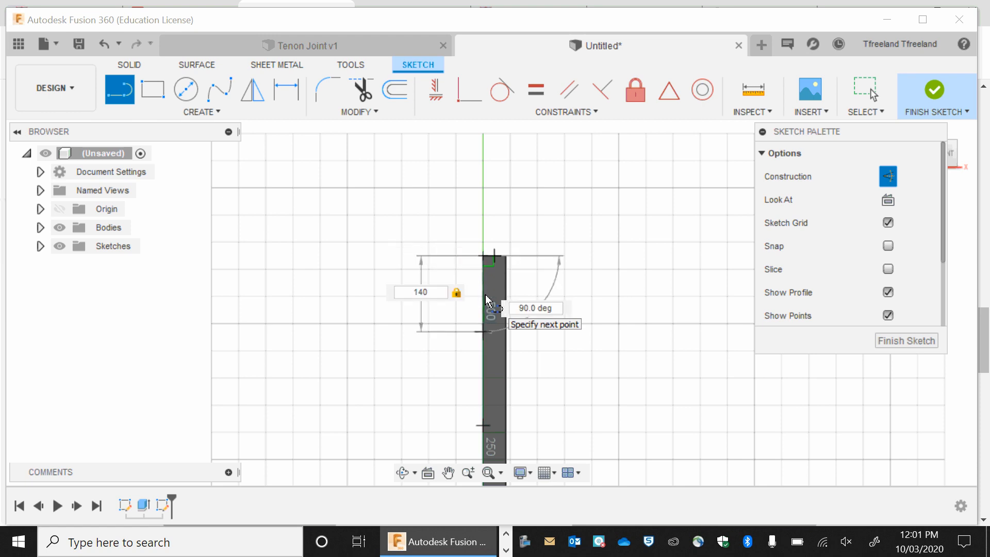
click(419, 292)
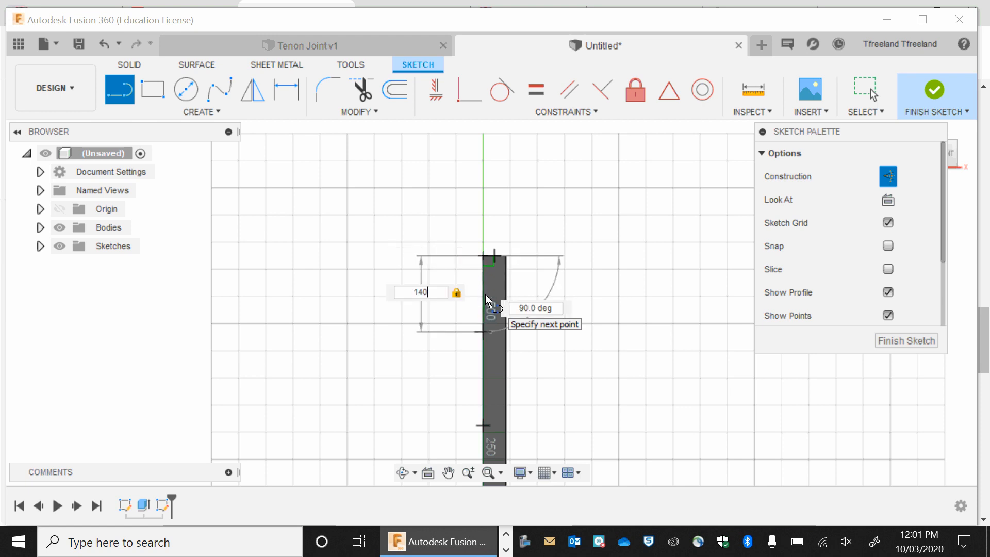
key(Tab)
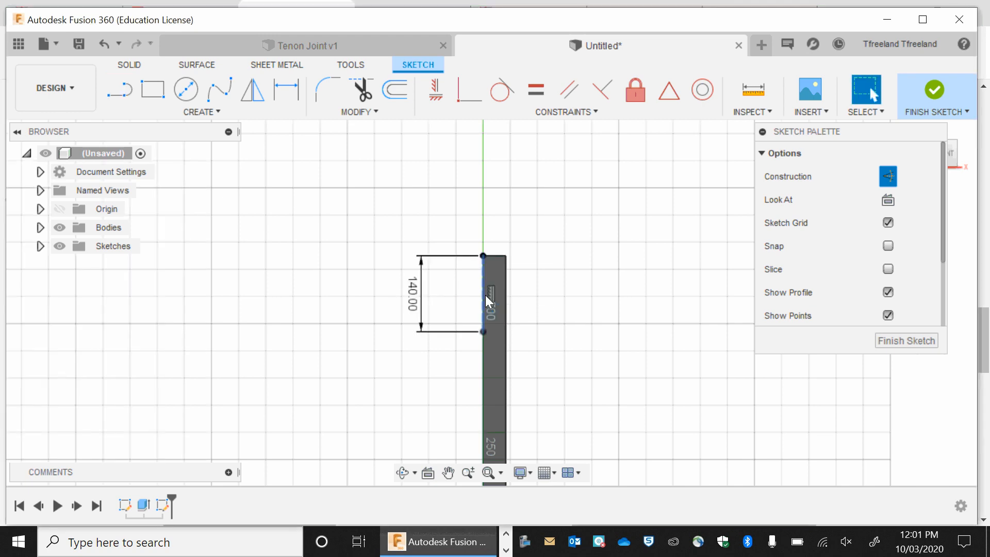
mouse_move(487, 309)
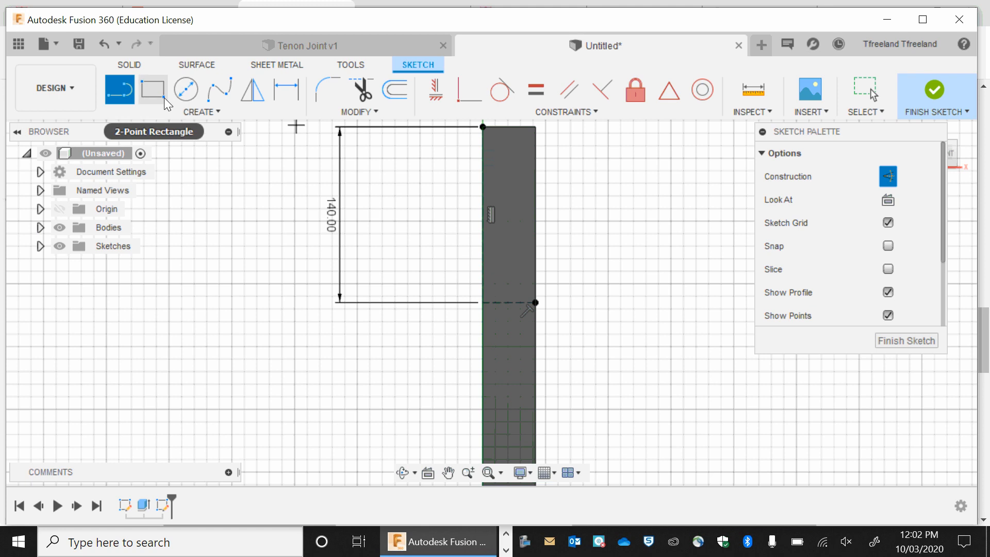
Draw a 20 × 19 mm rectangle at the 140 mm mark.
click(152, 90)
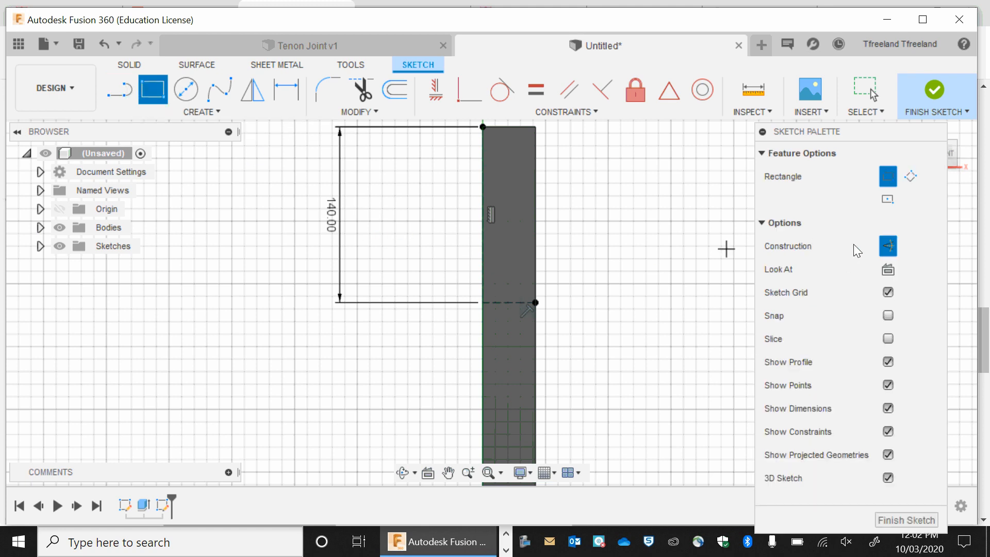
mouse_move(888, 246)
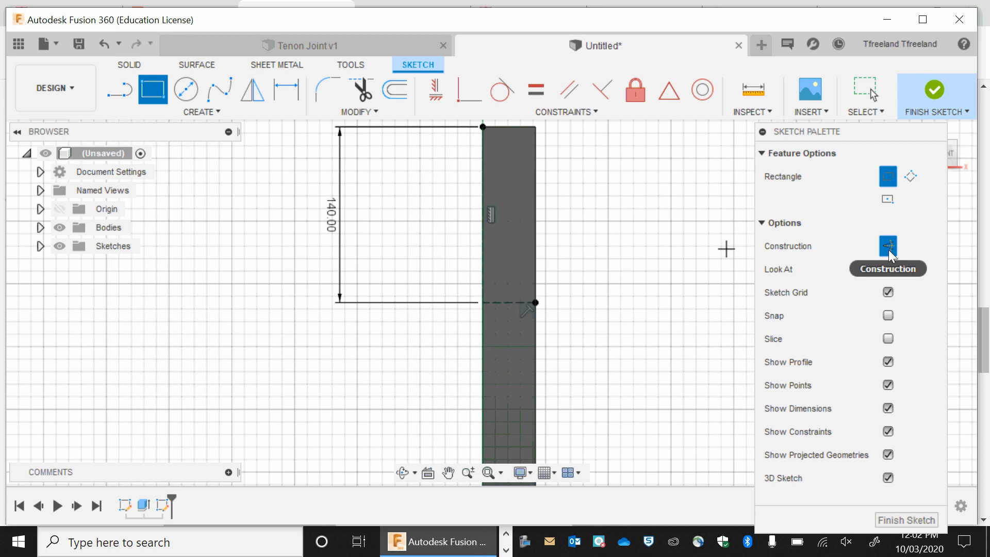
mouse_move(645, 303)
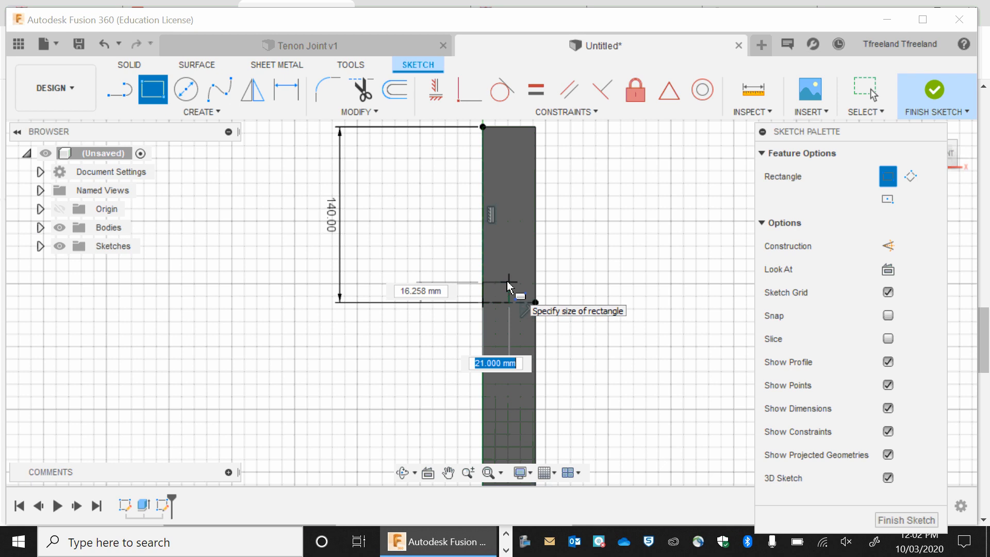
text(20)
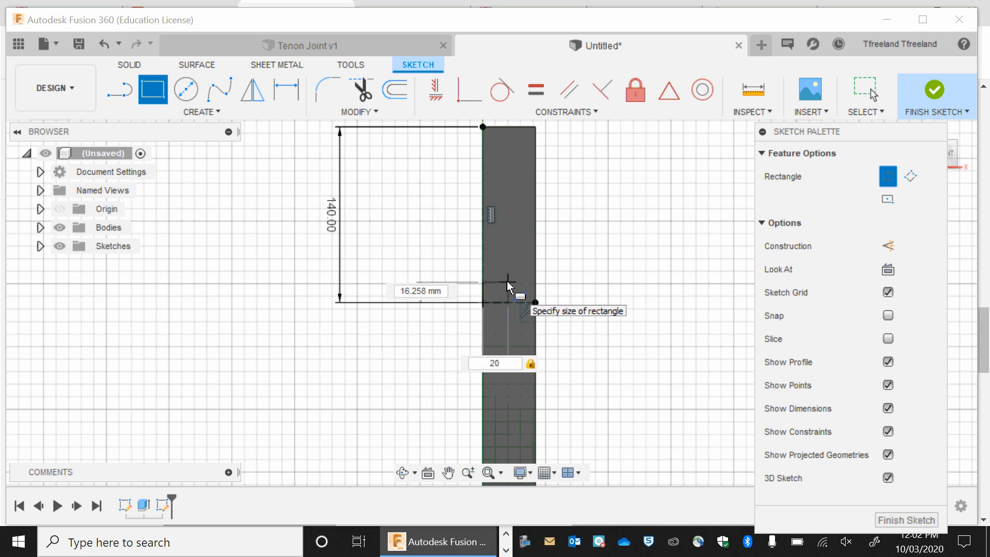
text(19)
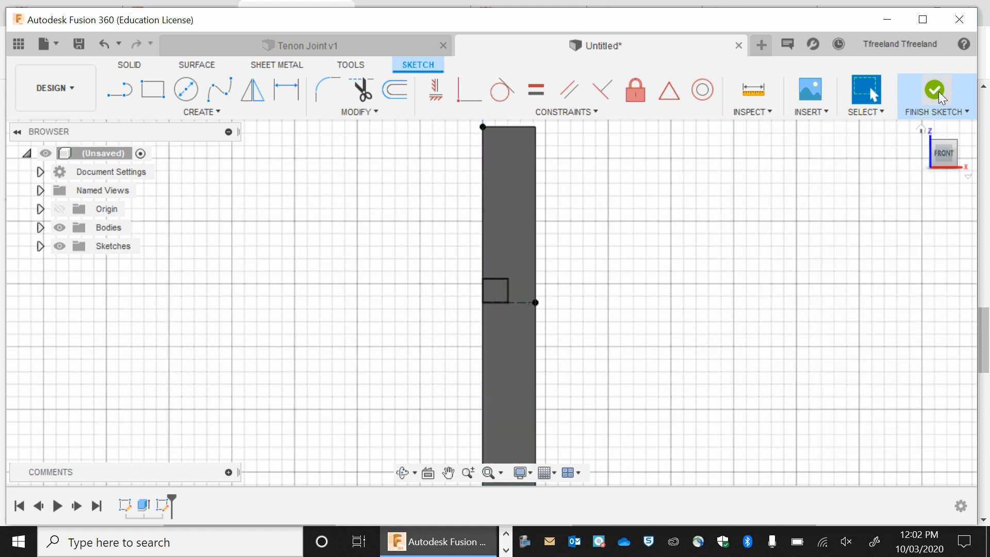
Finish the sketch and extrude the small rectangle -15 mm as a cut.
click(935, 96)
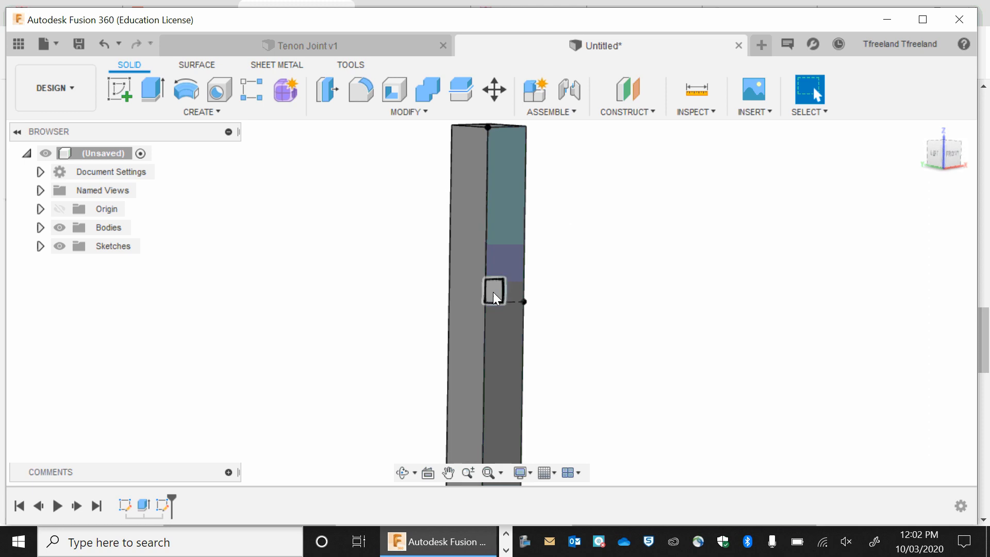
click(151, 90)
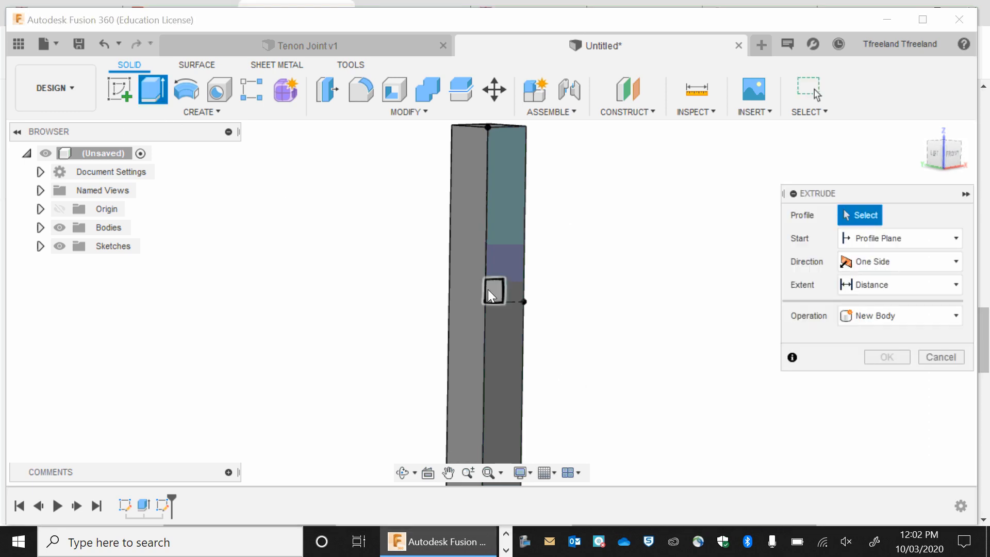
click(494, 287)
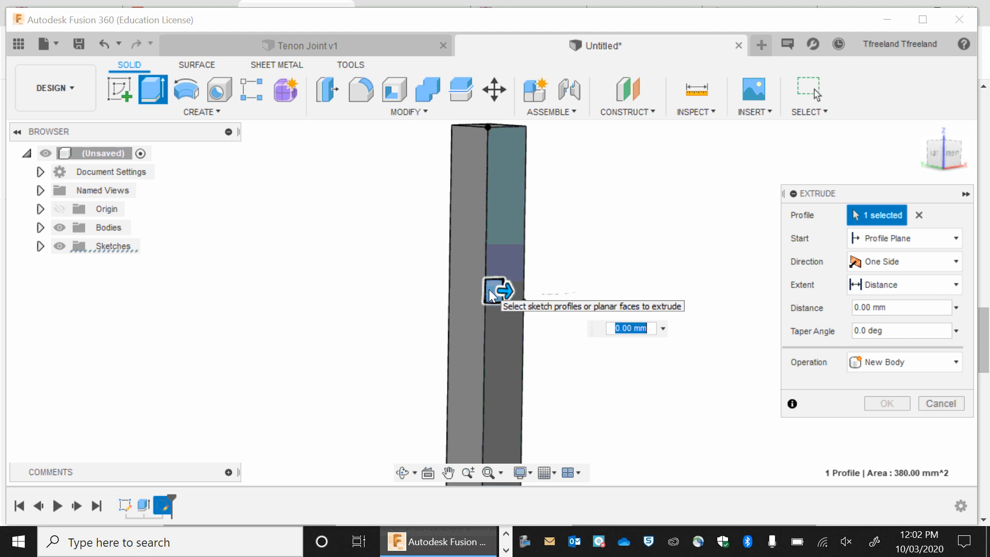
text(-15)
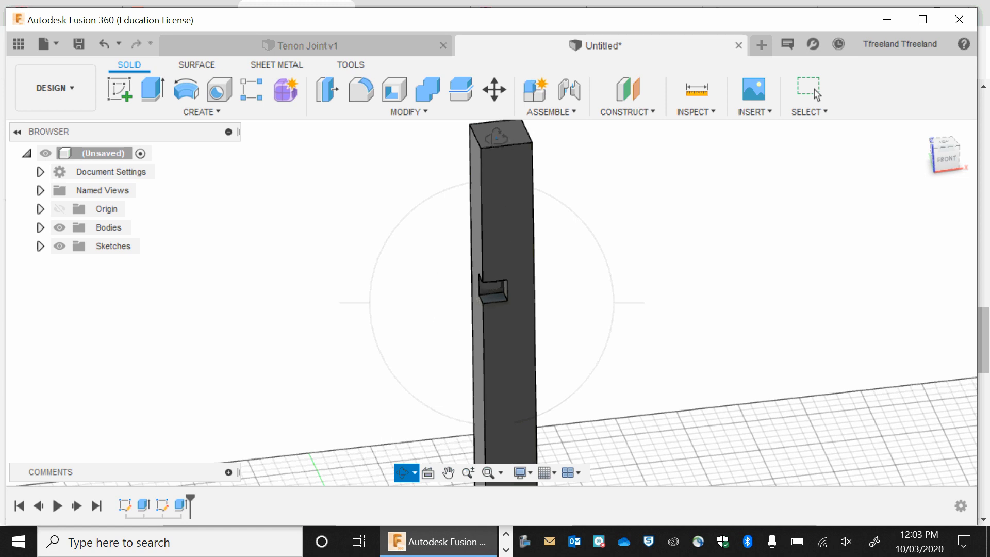
mouse_move(274, 155)
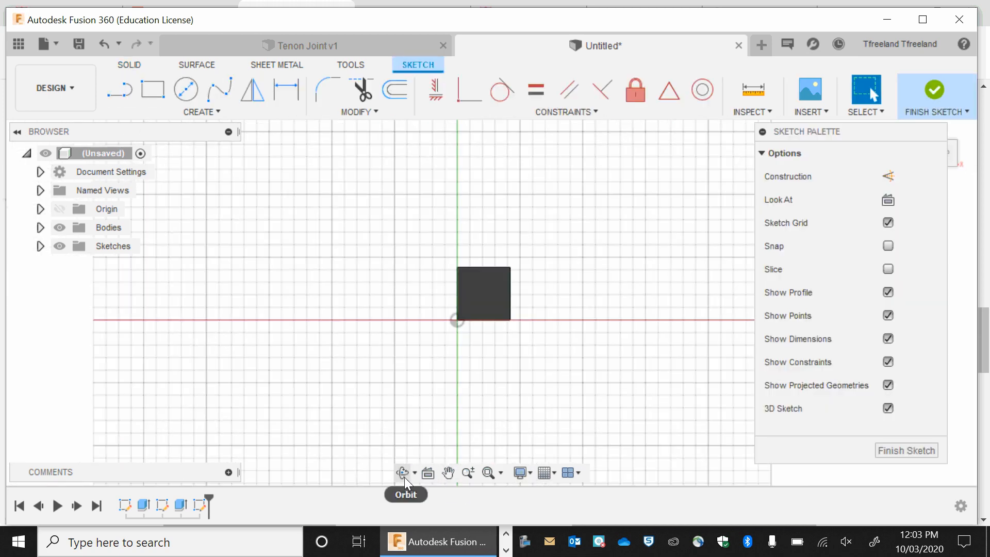
Orbit to the leg top and place a construction point 5 mm along the edge.
click(402, 473)
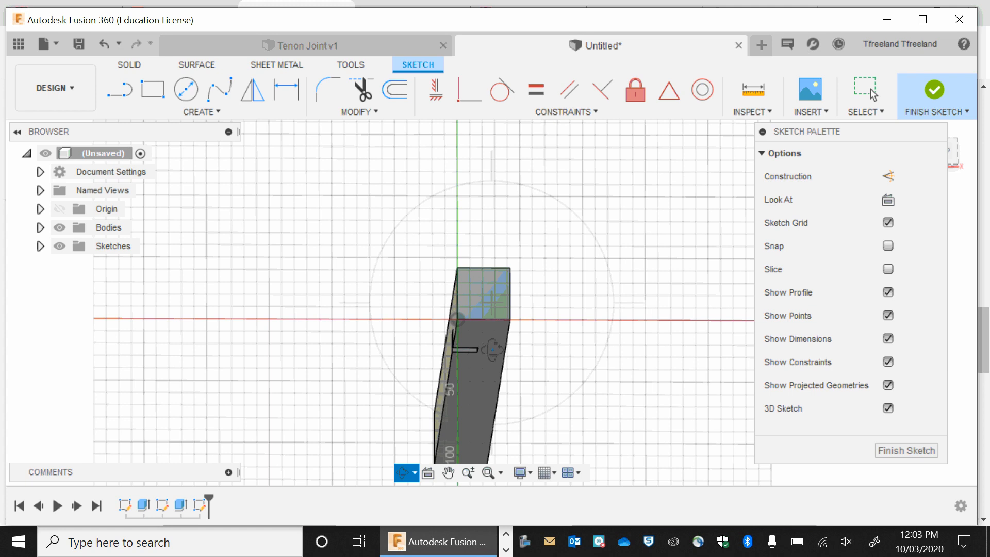
click(474, 290)
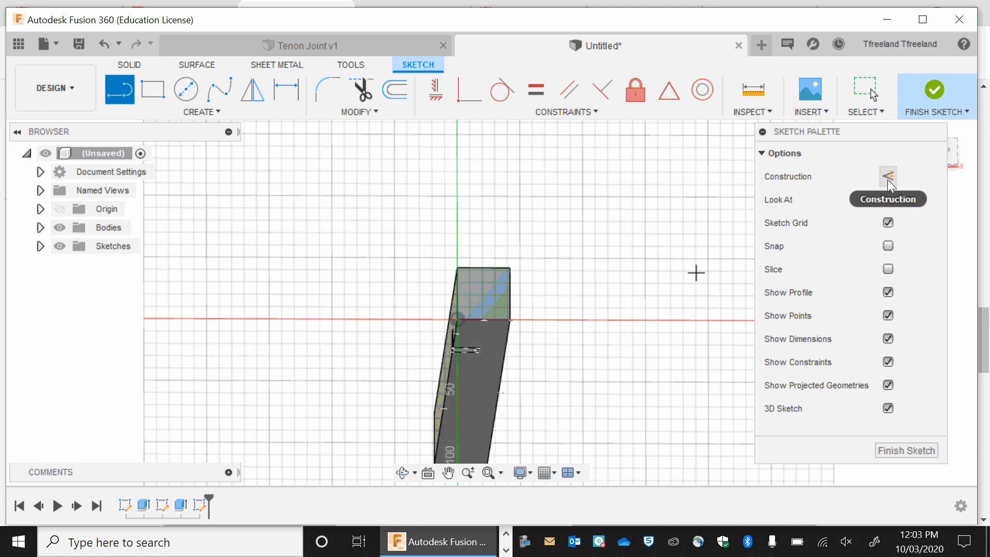
mouse_move(94, 135)
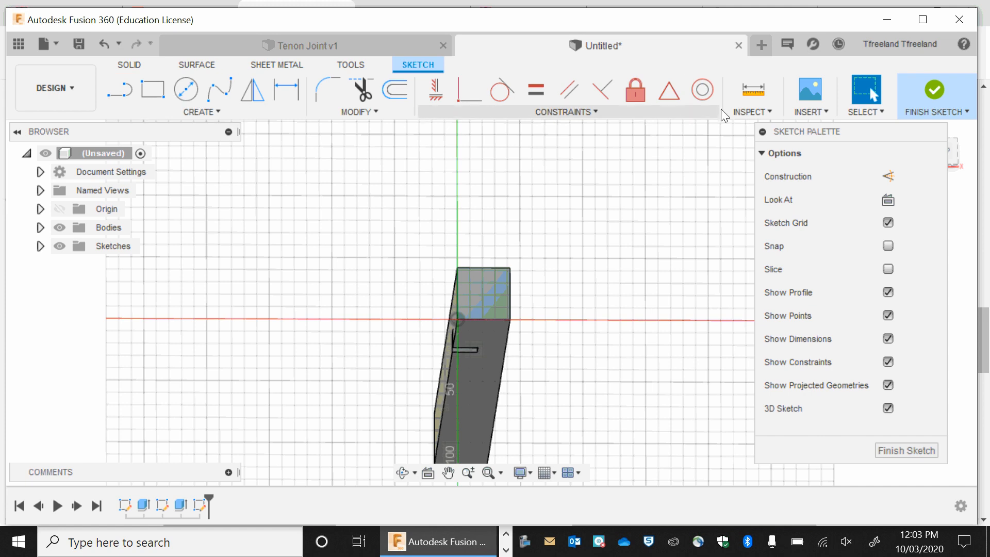
click(119, 89)
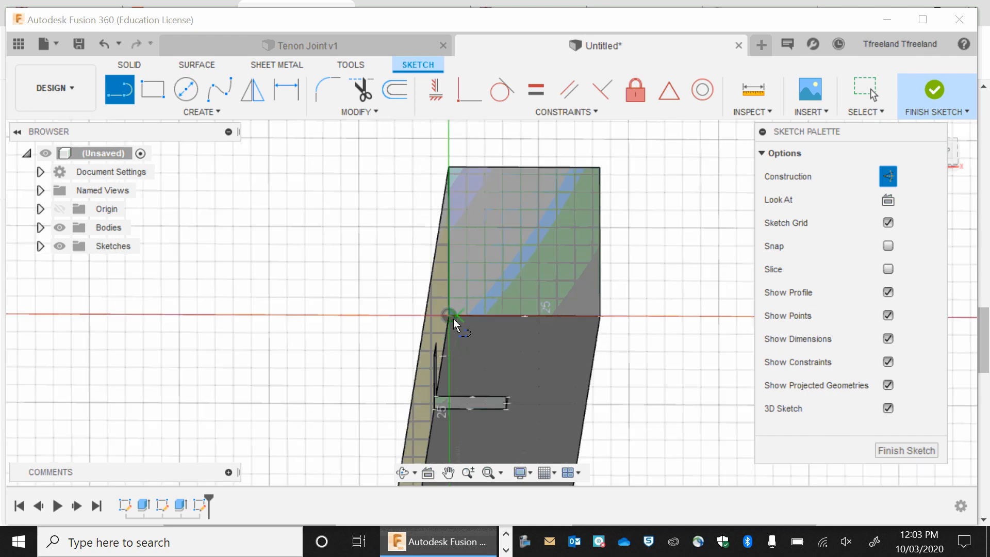
click(450, 316)
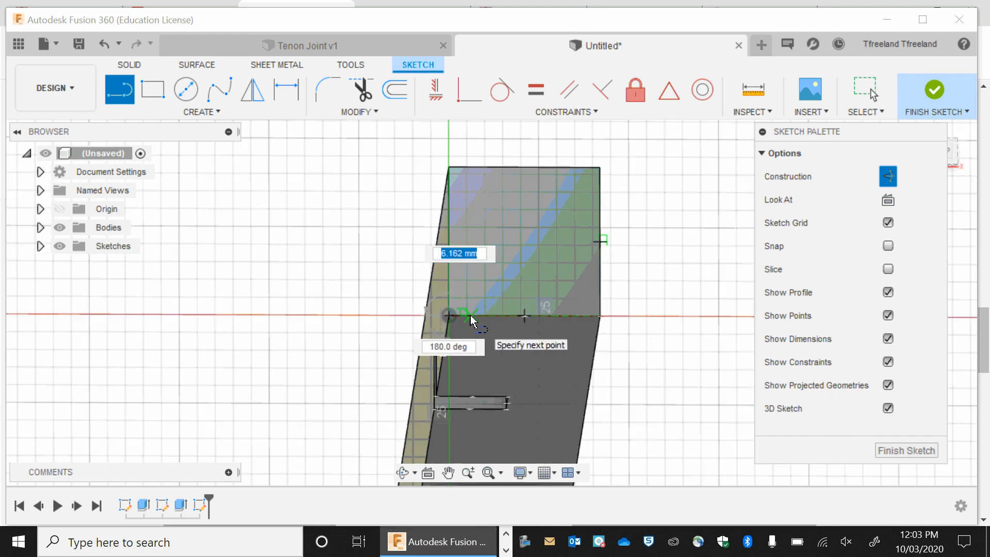
text(5)
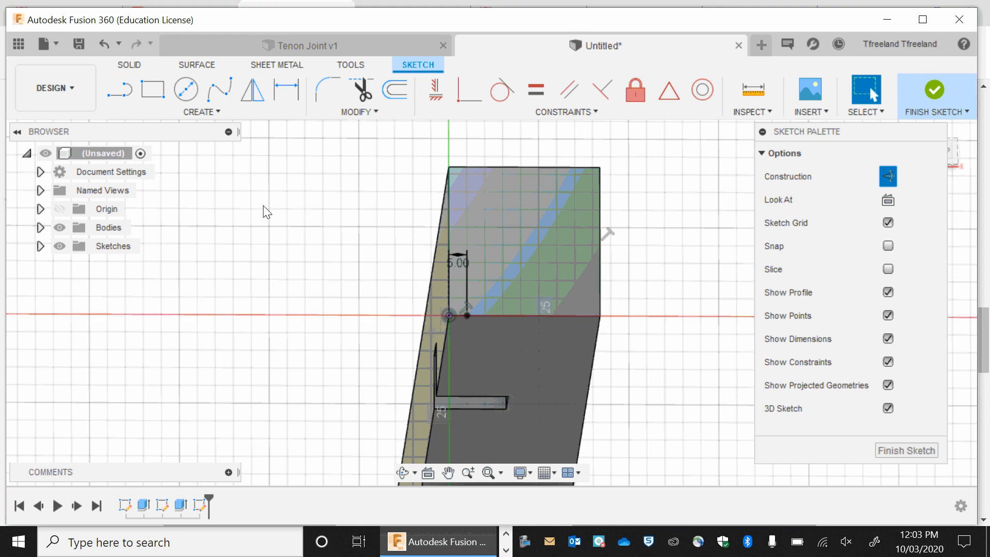
click(119, 89)
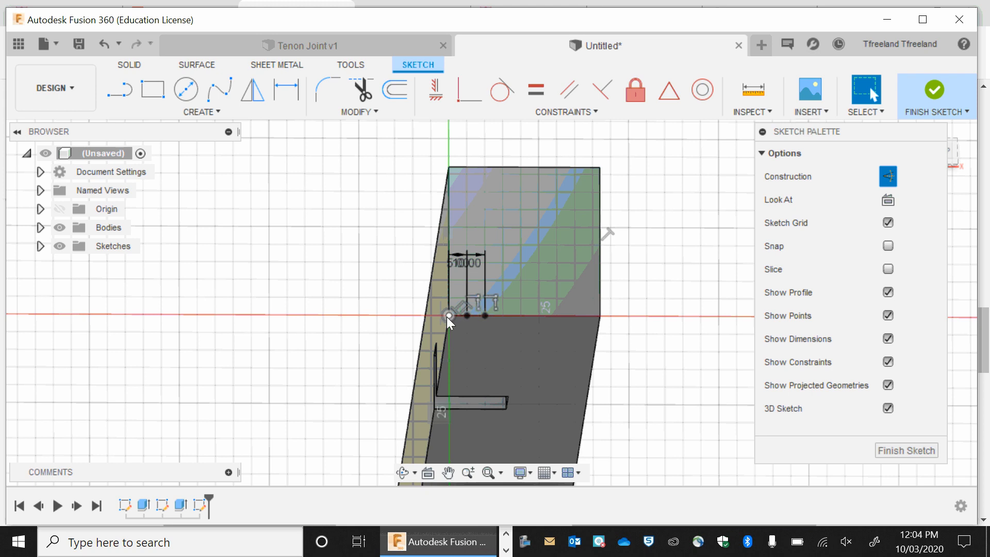
Add 10 mm offset points and draw 30 mm vertical construction lines.
click(119, 89)
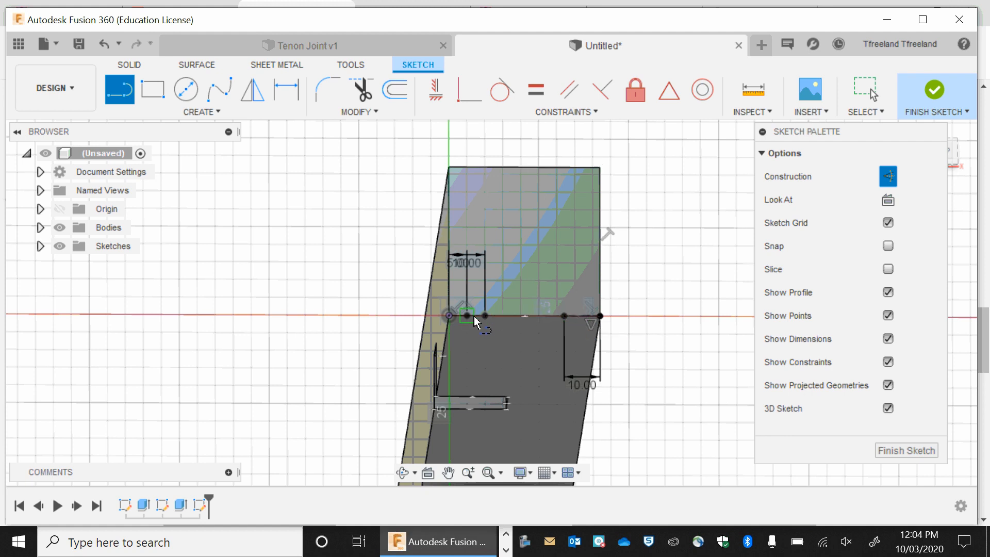
click(475, 322)
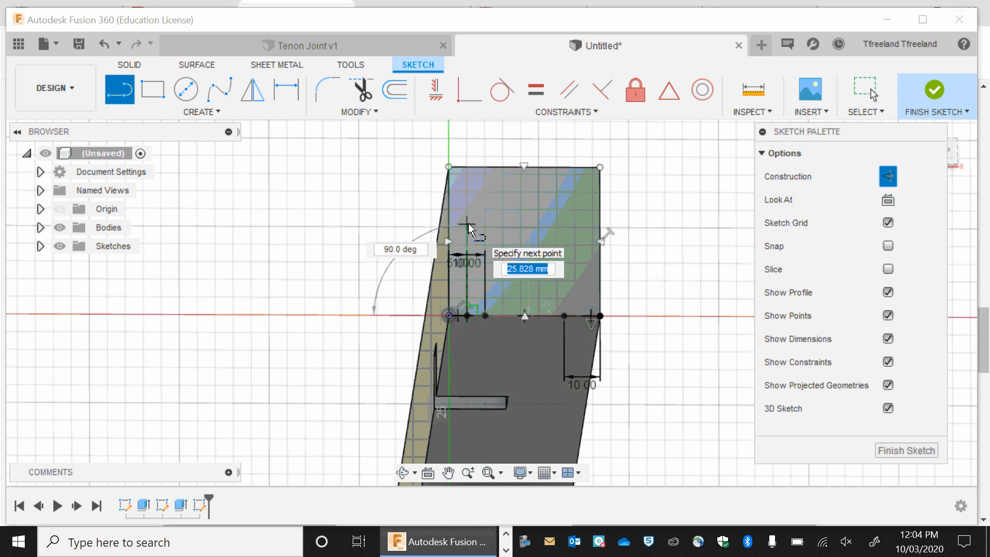
text(30)
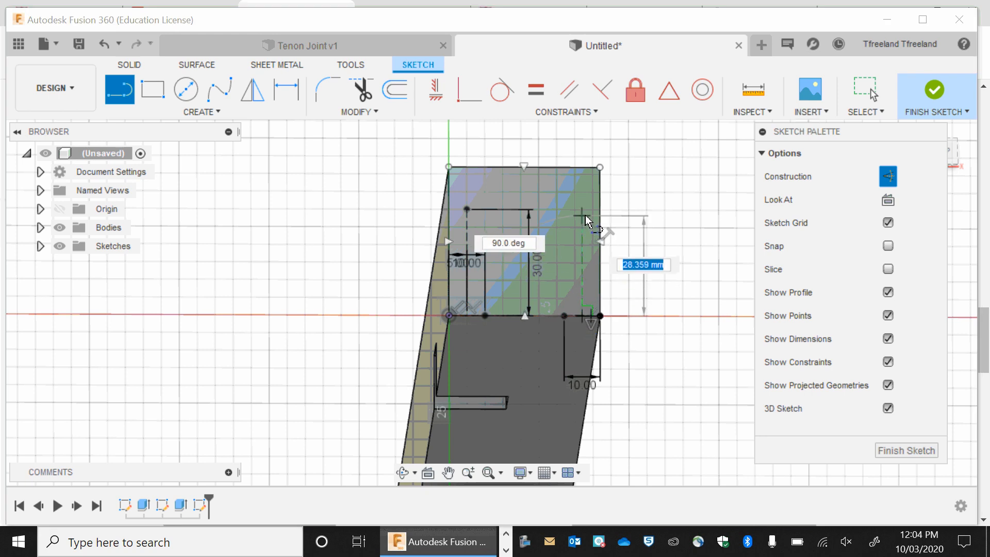
text(3)
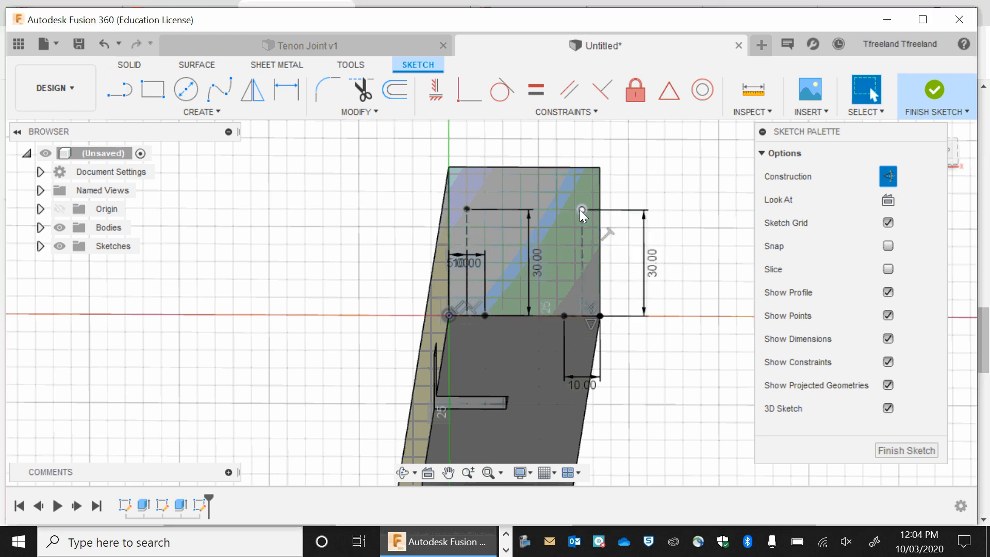
mouse_move(887, 176)
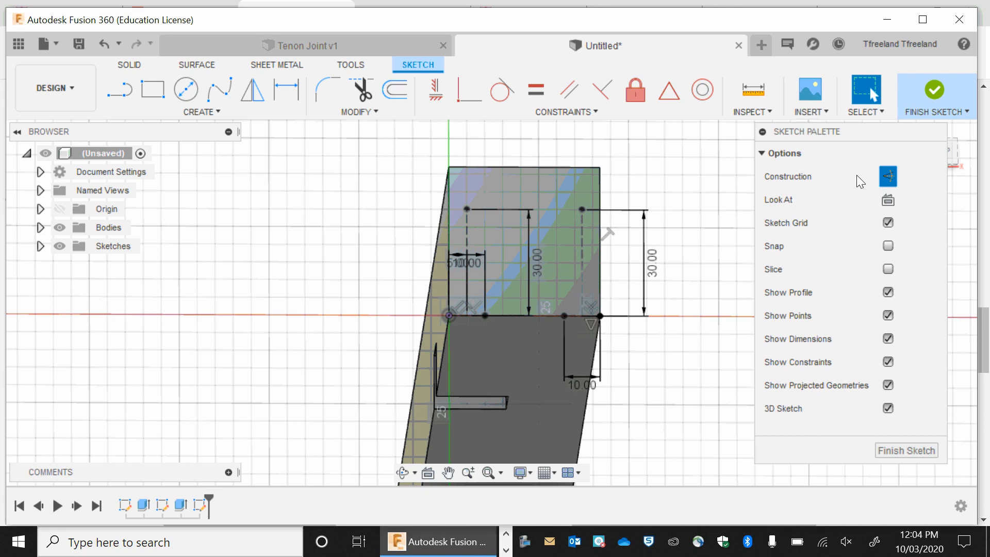
click(118, 88)
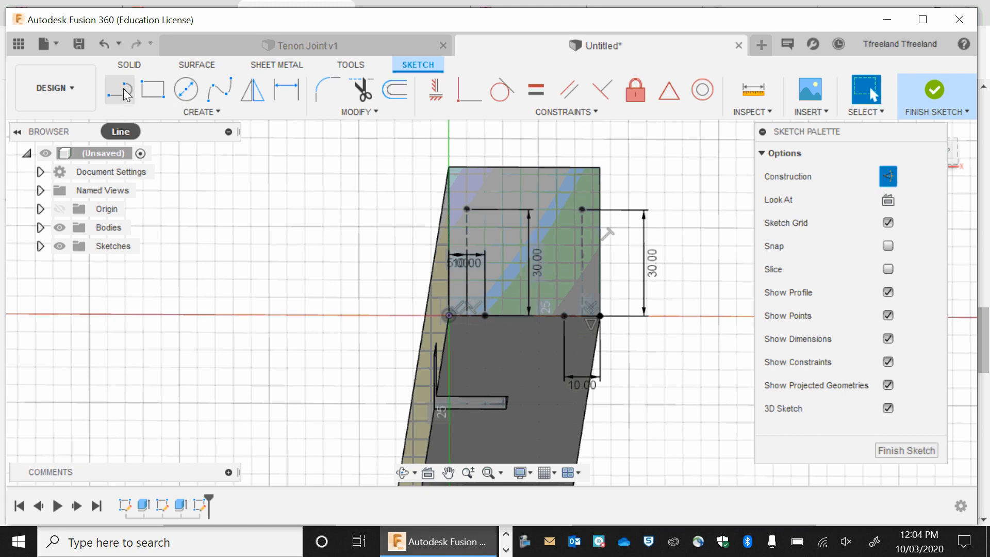
Draw solid tapered side lines joining the construction line endpoints into a trapezoid.
click(119, 88)
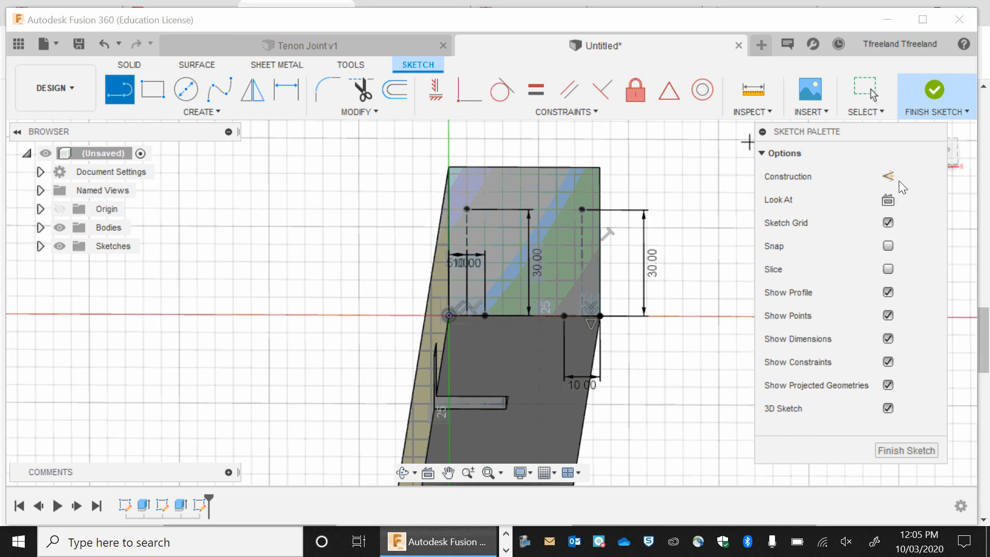
mouse_move(779, 206)
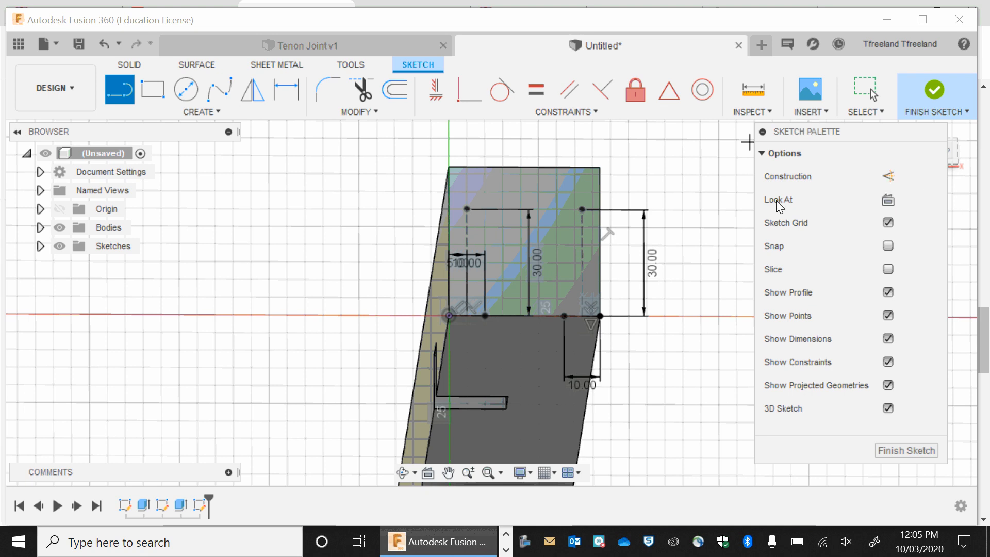
mouse_move(467, 217)
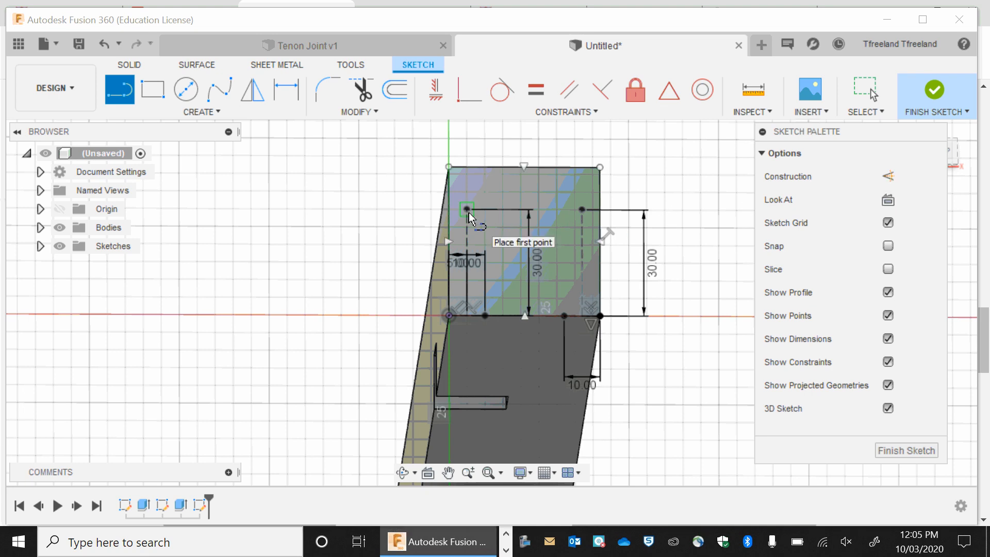
mouse_move(471, 214)
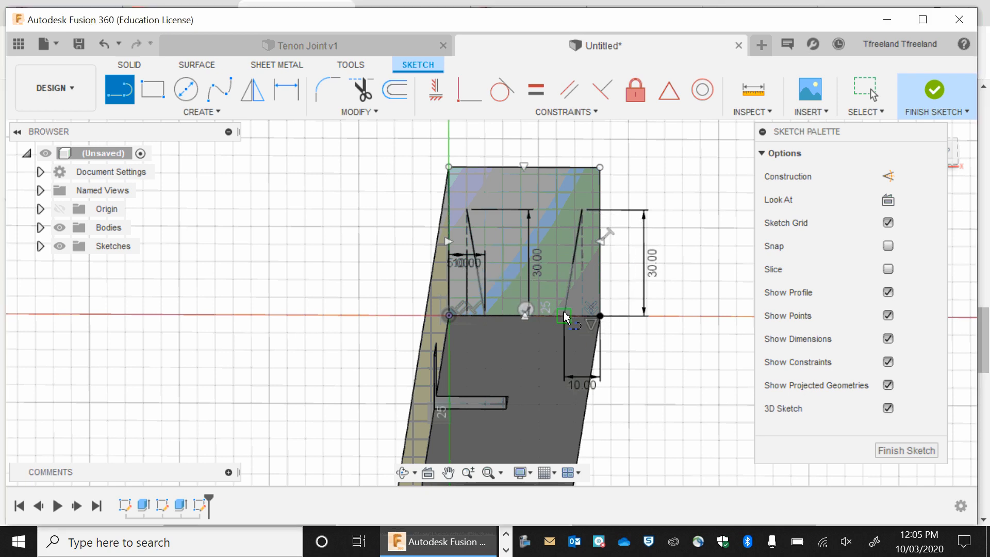
mouse_move(467, 215)
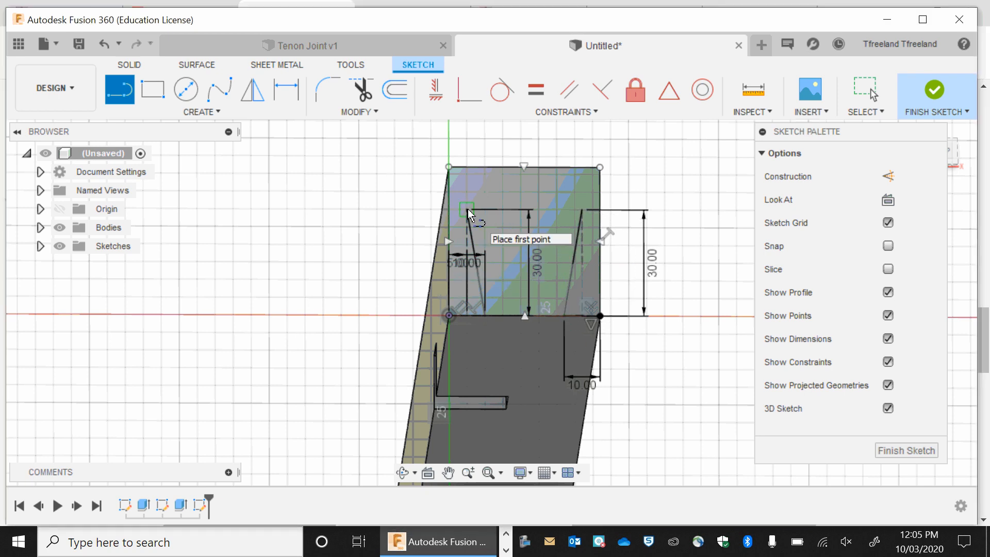
click(466, 210)
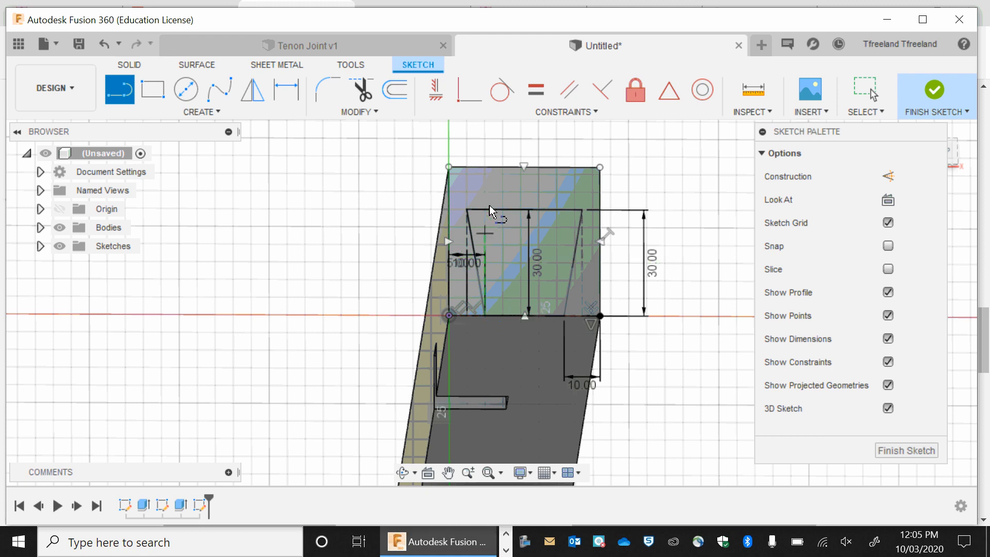
mouse_move(936, 95)
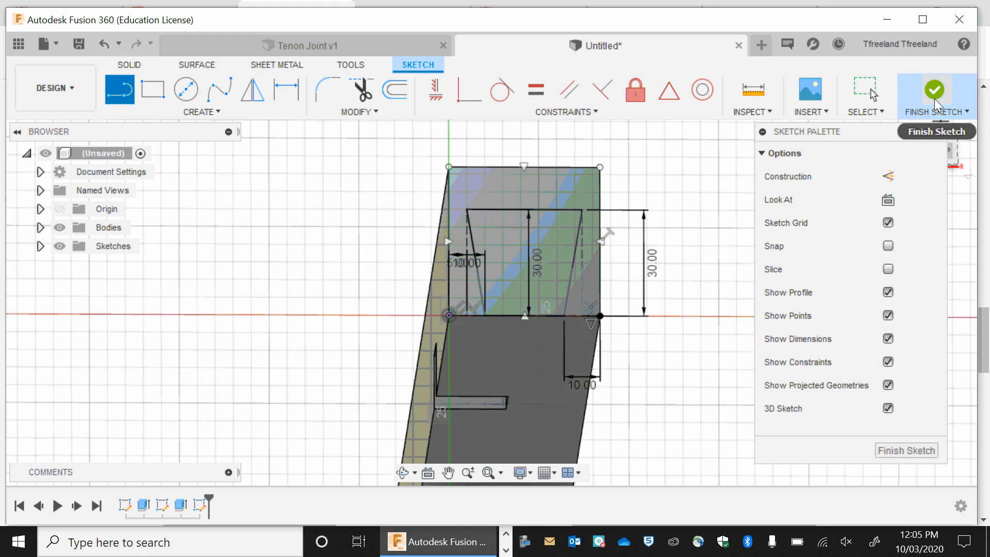
click(935, 95)
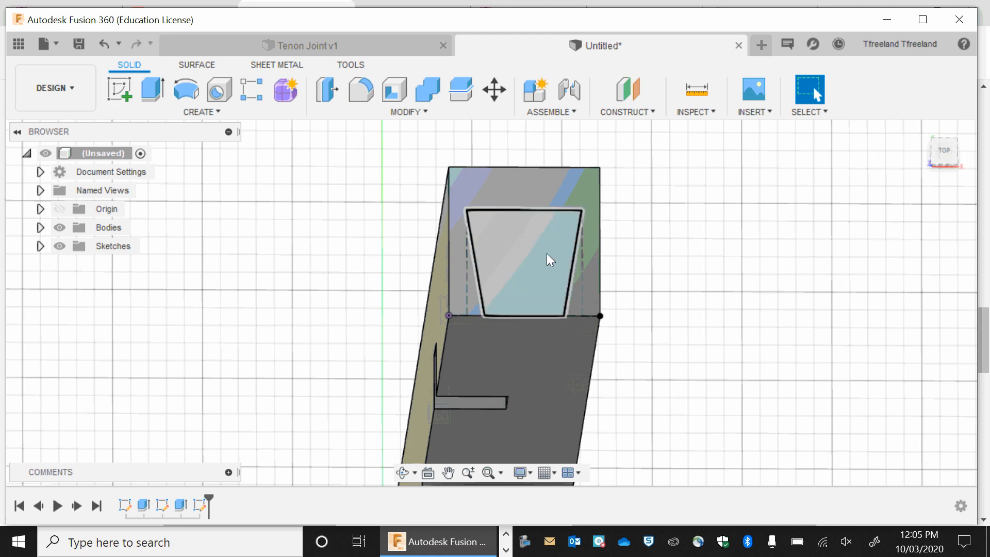
mouse_move(560, 259)
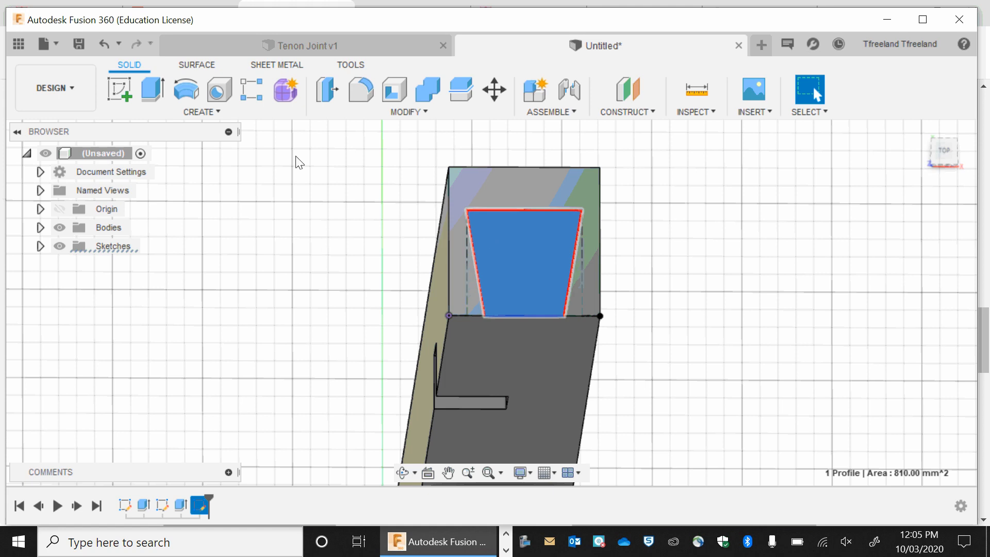
click(151, 90)
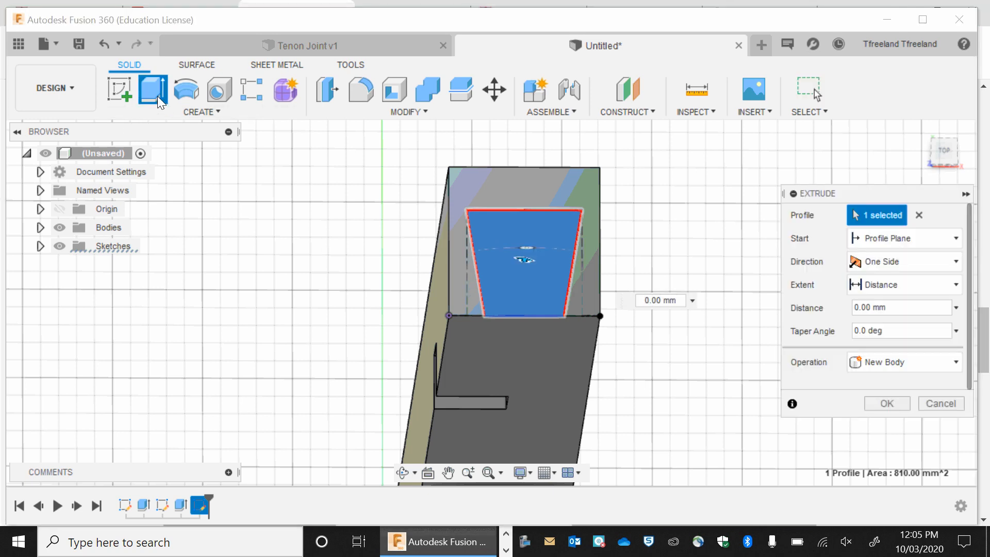
click(660, 301)
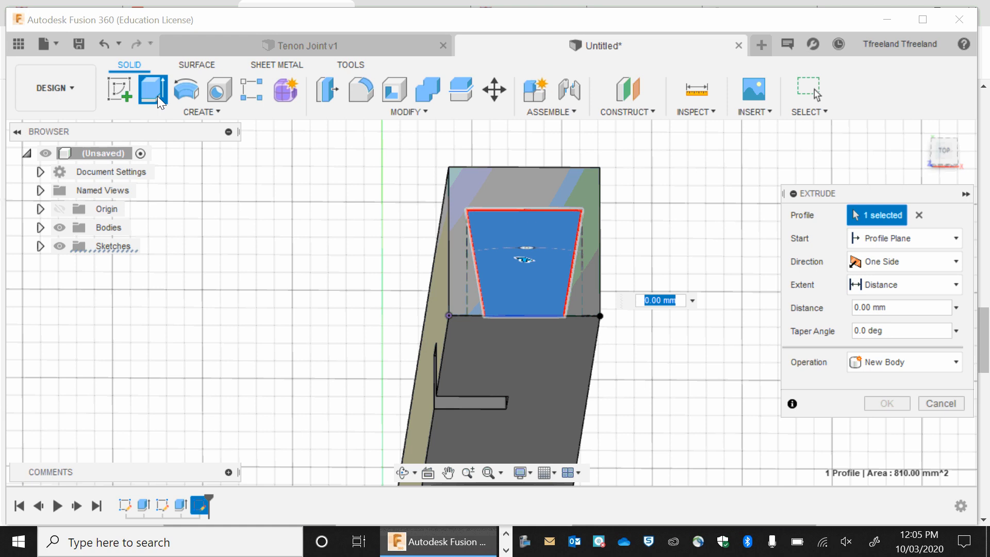
text(-1)
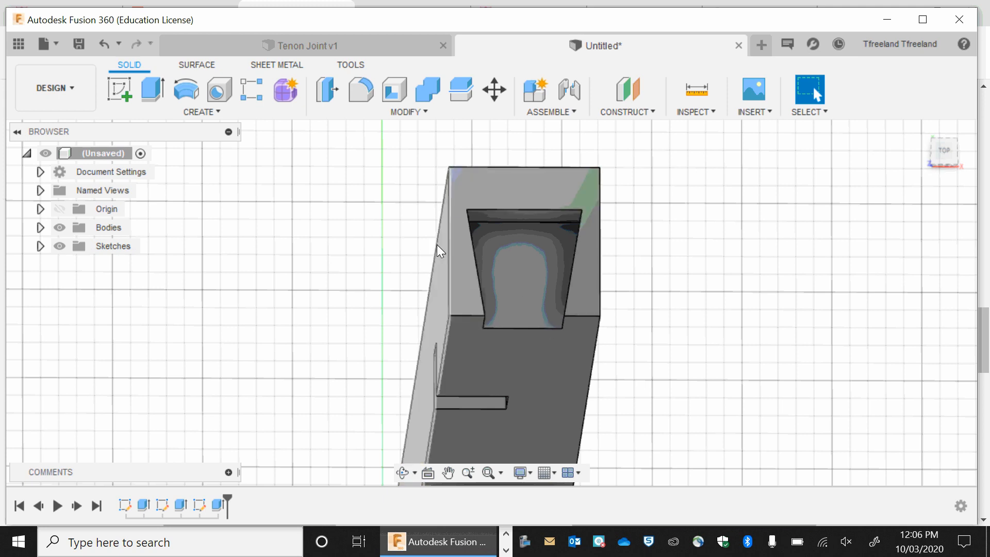
click(403, 473)
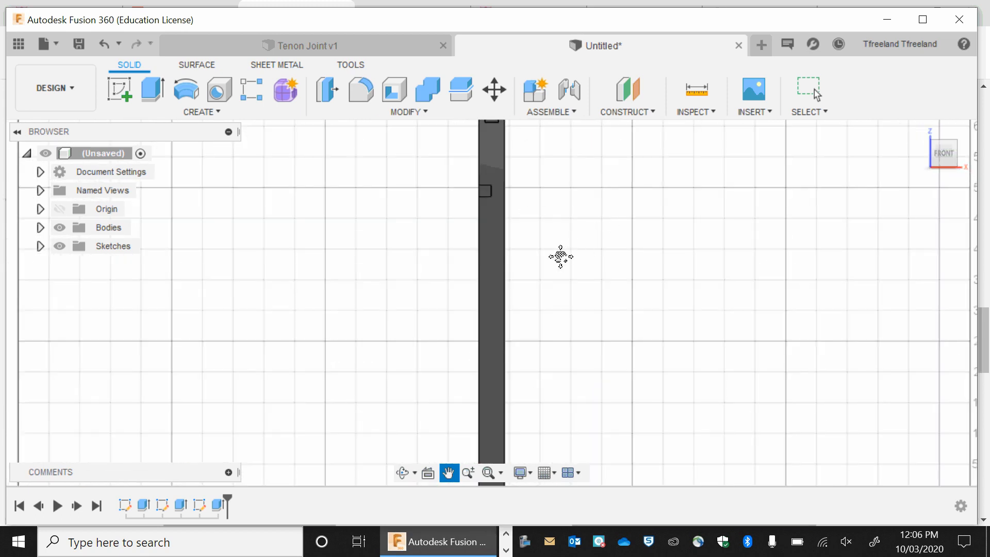
click(944, 153)
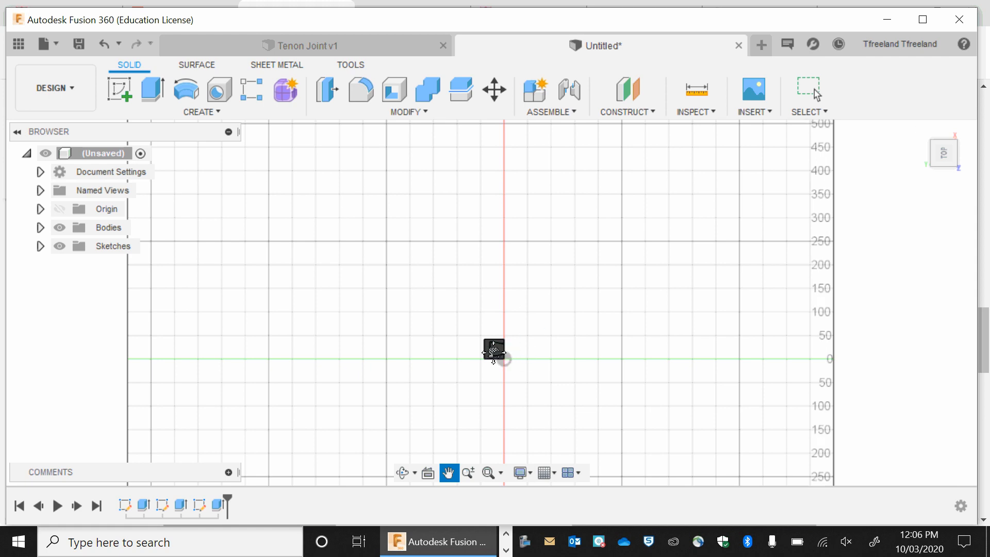
mouse_move(611, 357)
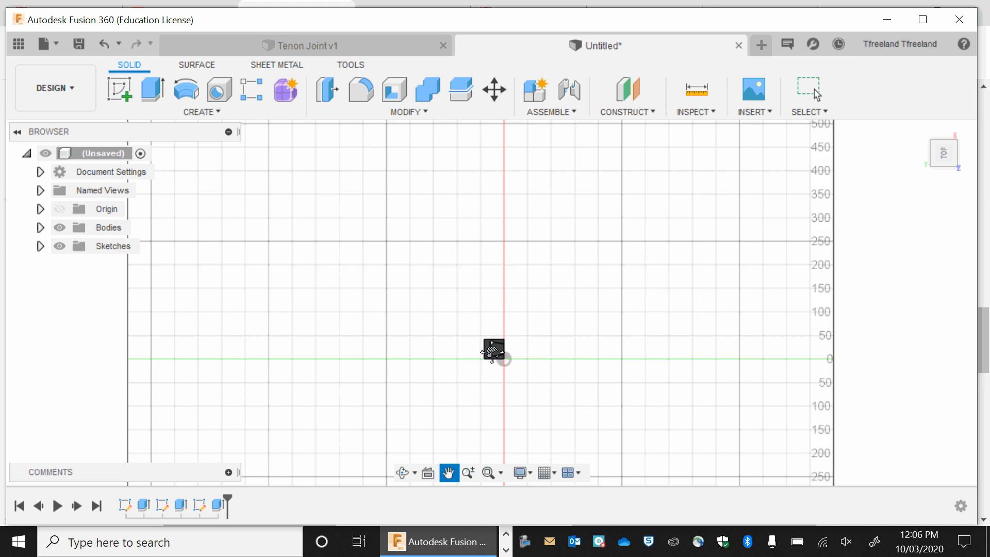
mouse_move(492, 373)
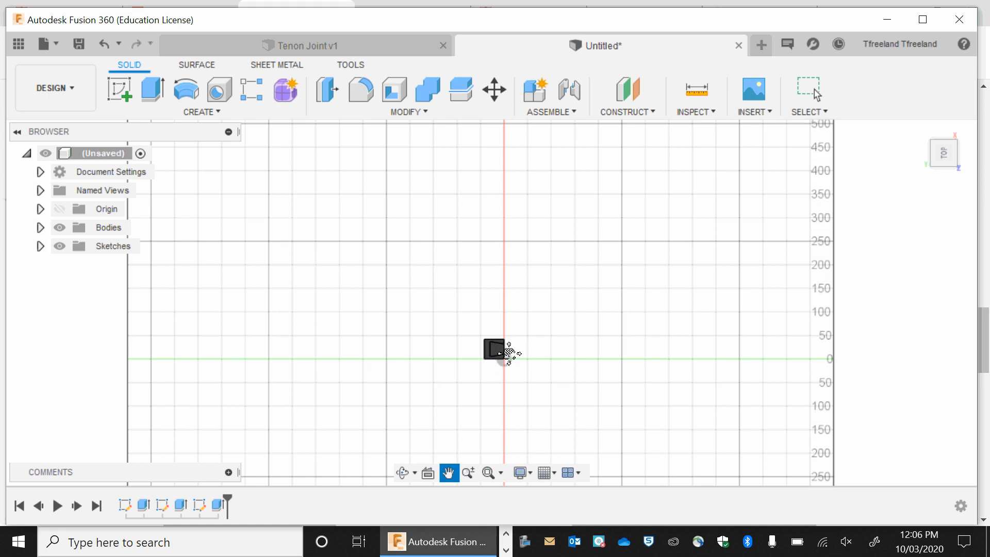
mouse_move(403, 472)
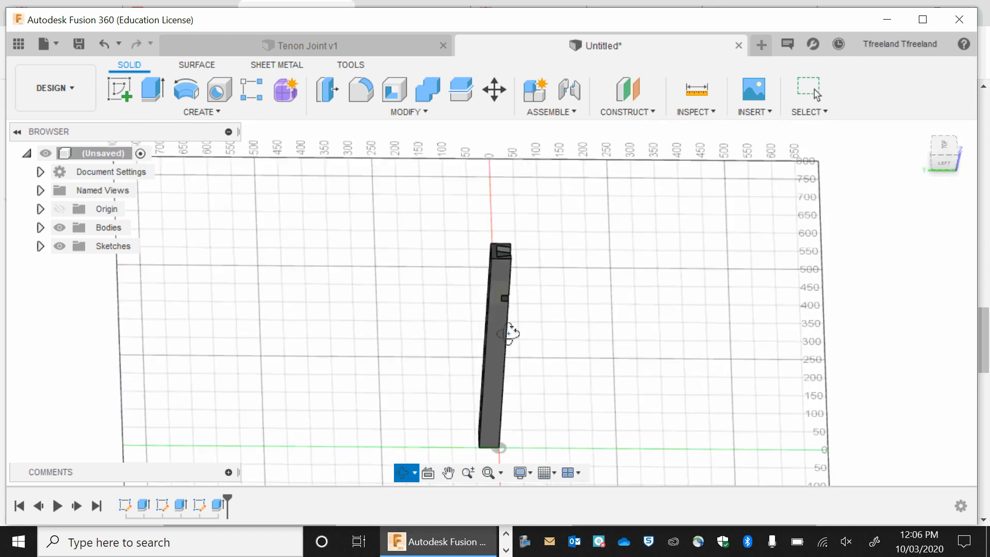
drag(509, 331, 525, 377)
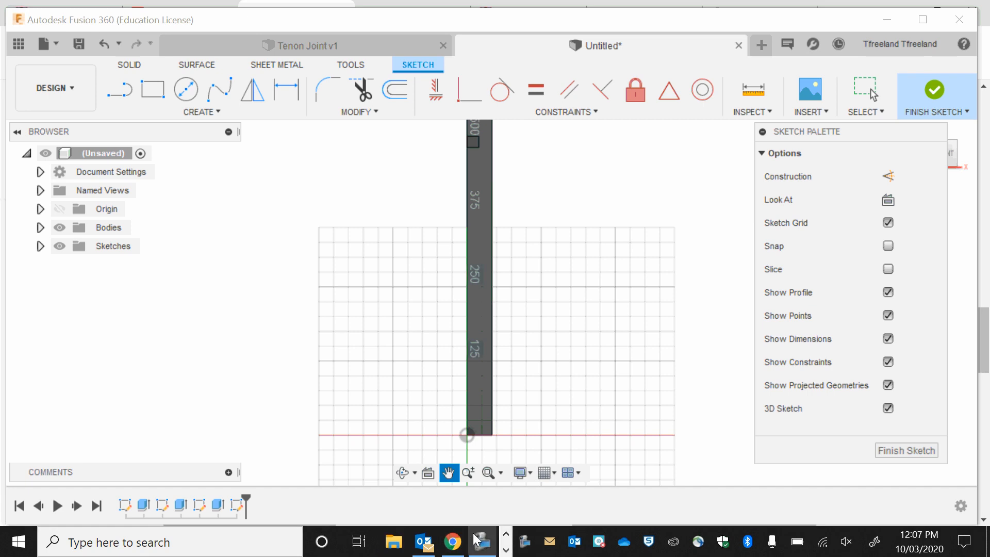
Draw a line from 10 mm in at the bottom up to the top corner, then finish the sketch.
click(481, 541)
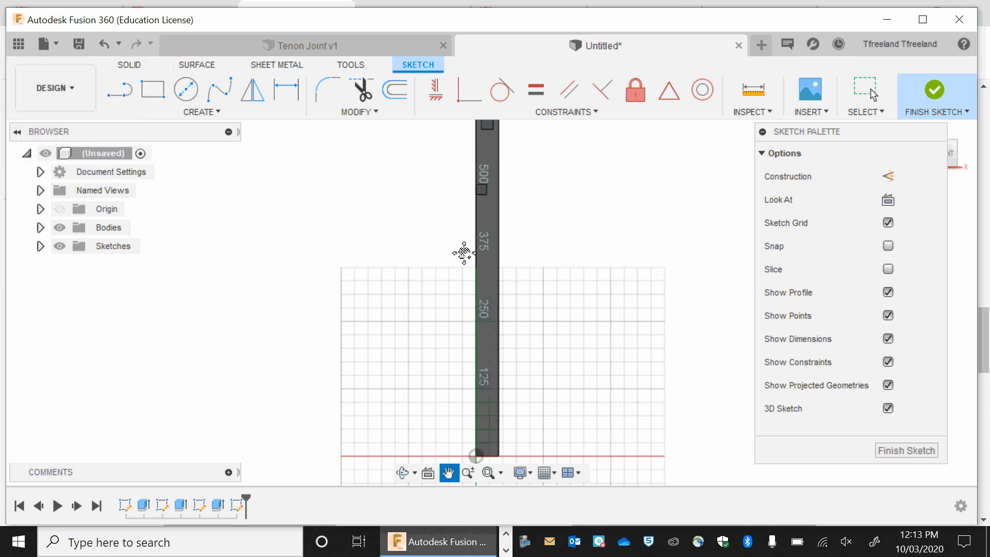
mouse_move(473, 147)
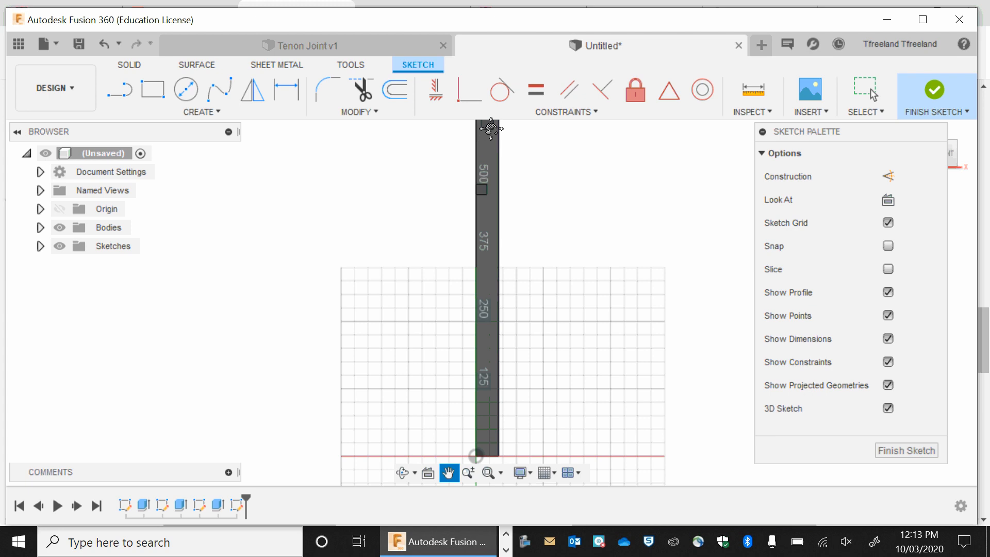
mouse_move(486, 199)
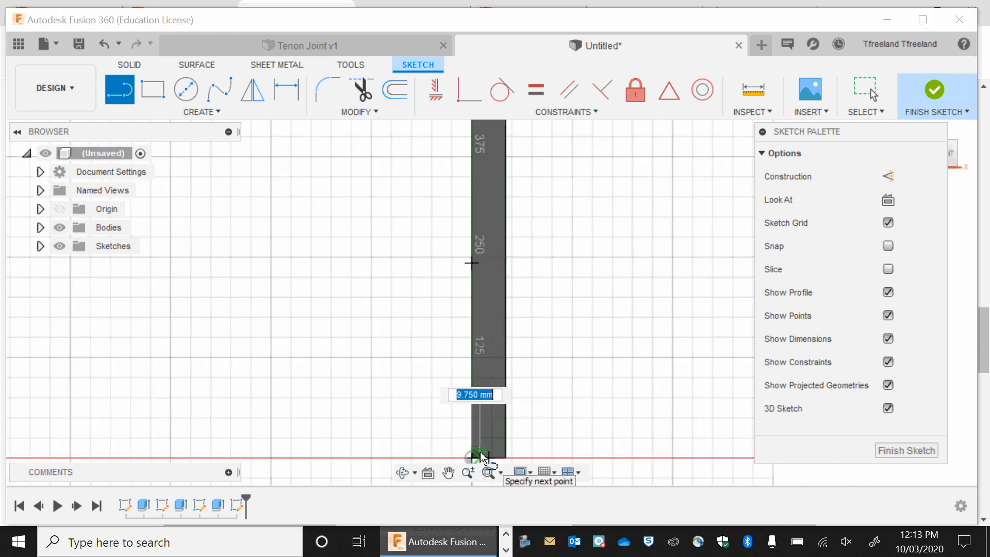
text(10)
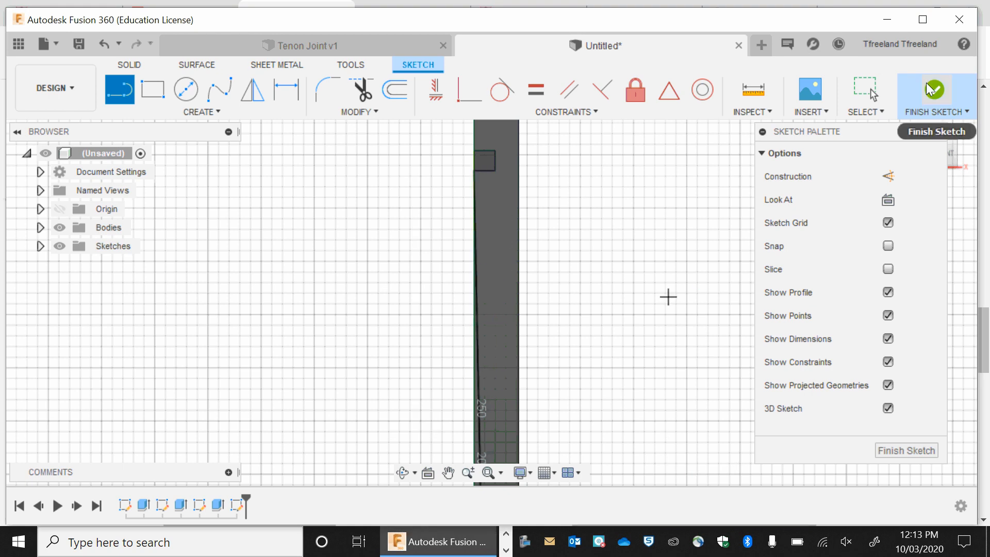
click(937, 92)
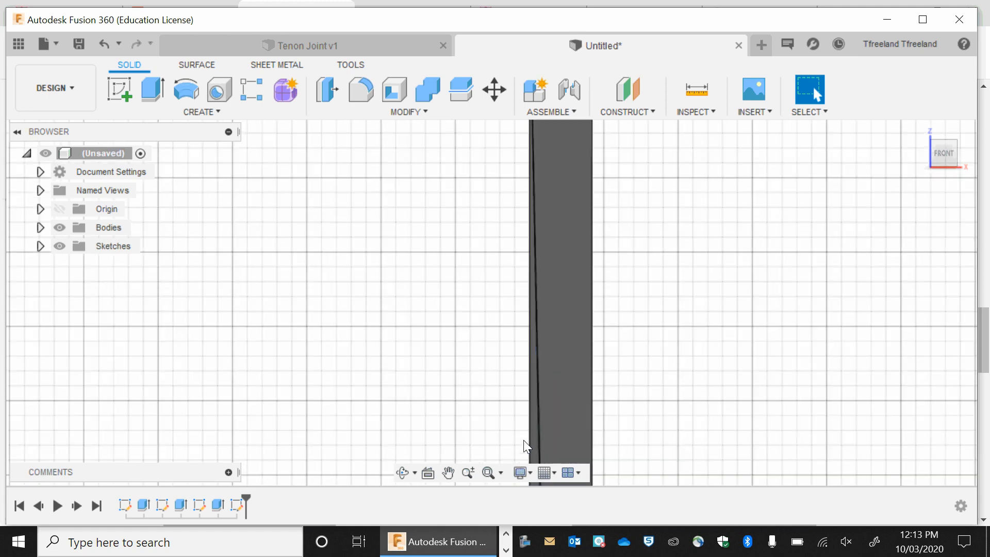
Extrude the thin tapered profile by dragging its distance, then orbit to check.
click(535, 284)
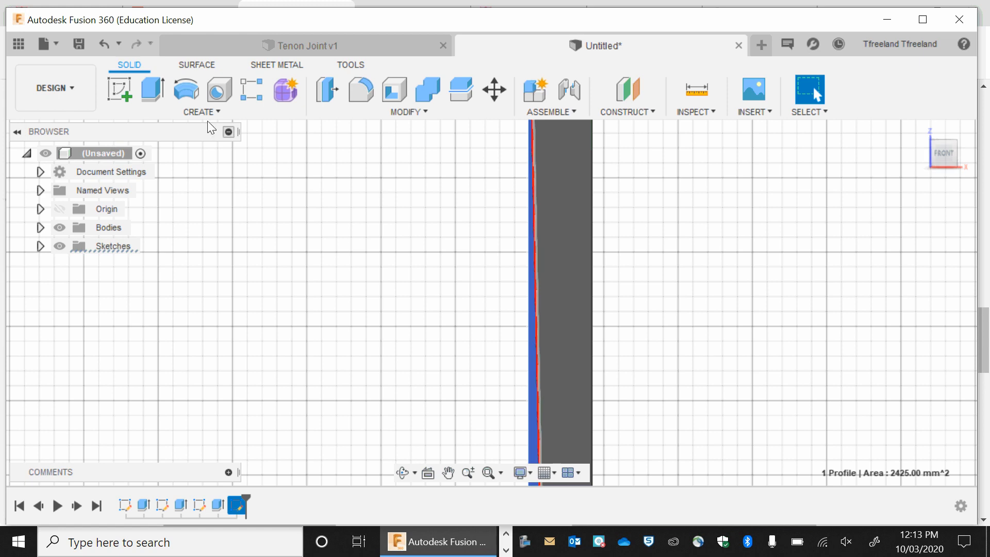
click(151, 90)
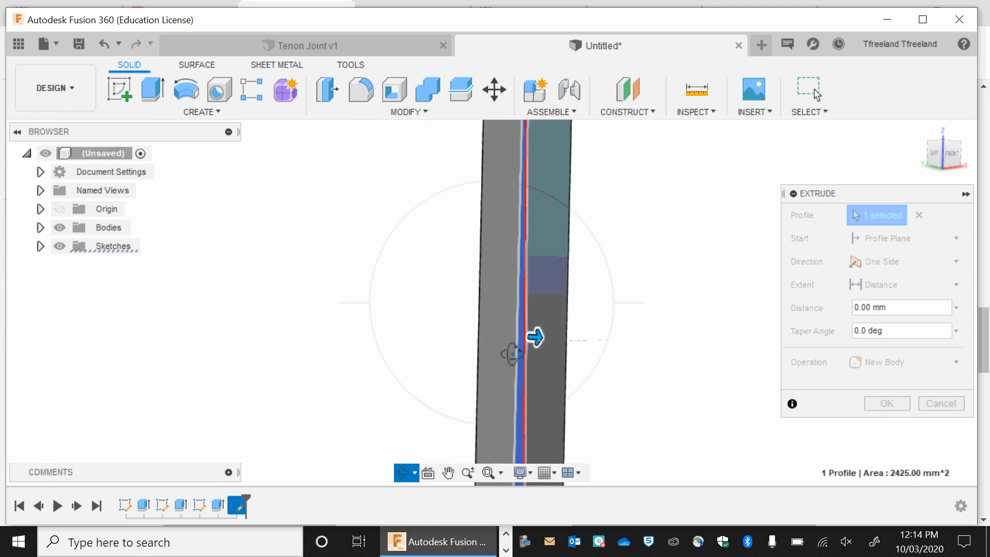
drag(534, 337, 499, 334)
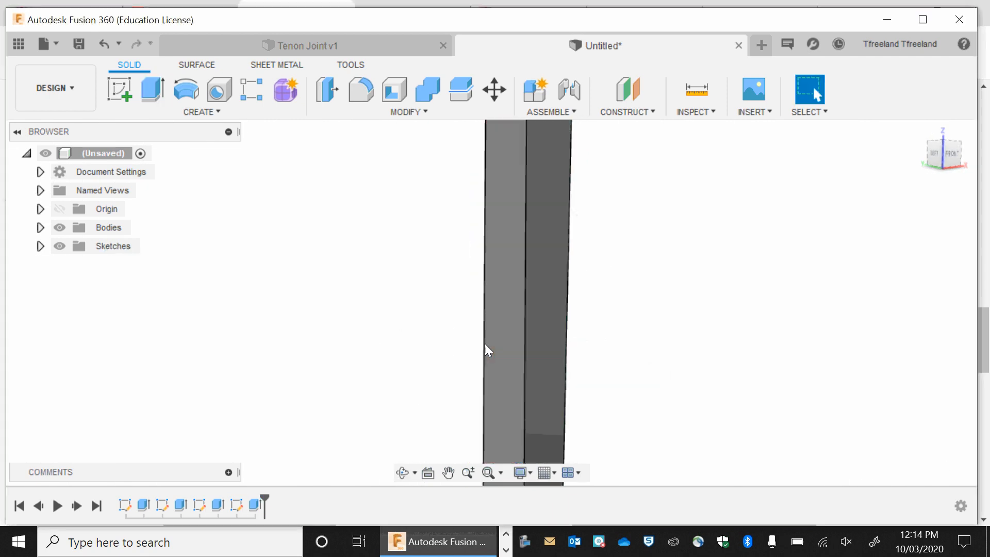
drag(489, 351, 499, 372)
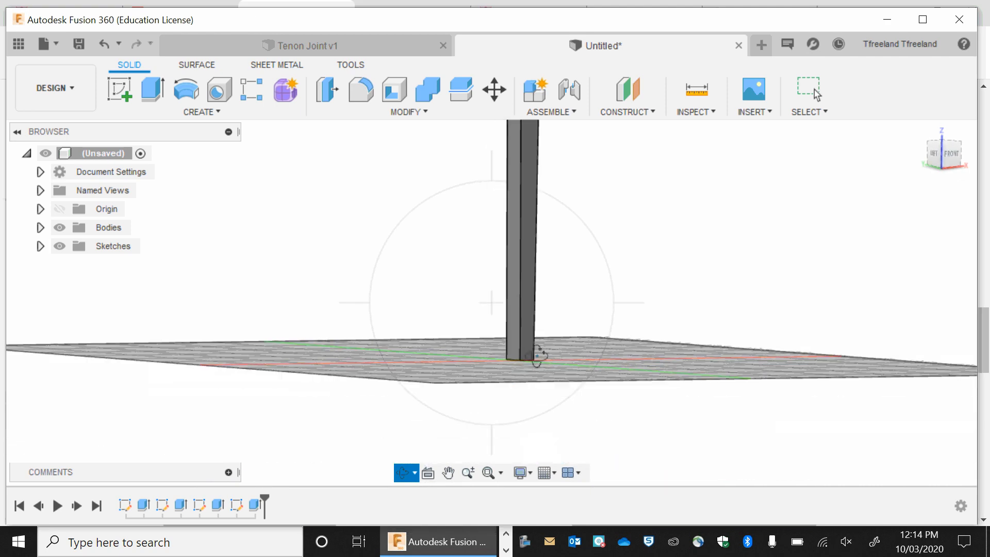
mouse_move(447, 473)
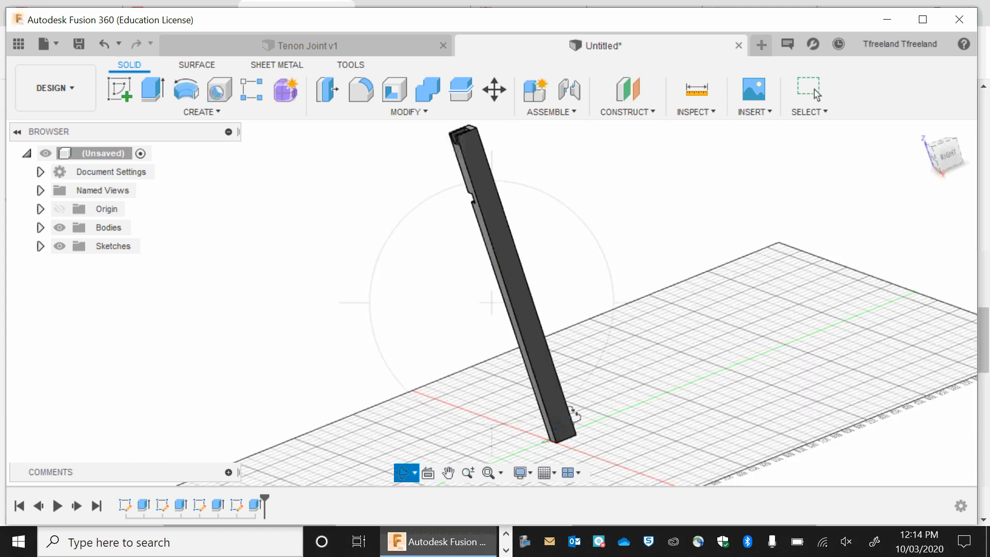
Create a sketch on the leg face with a 140 mm construction line from the top.
click(119, 89)
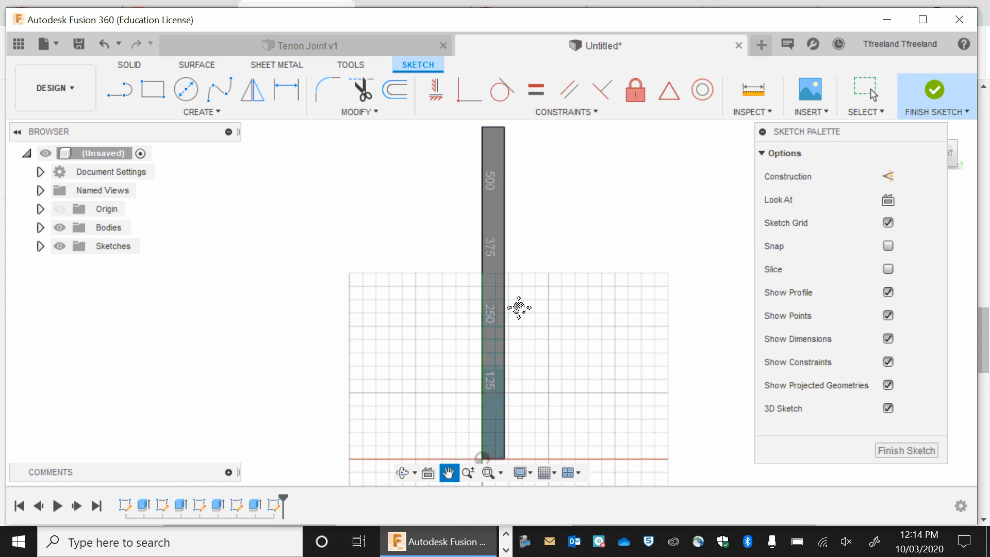
mouse_move(883, 188)
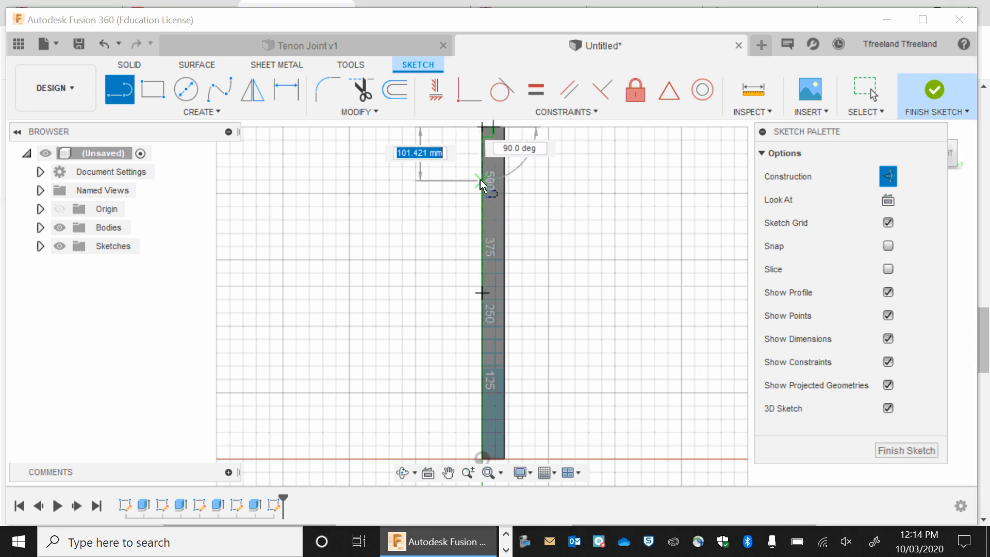
text(140.00)
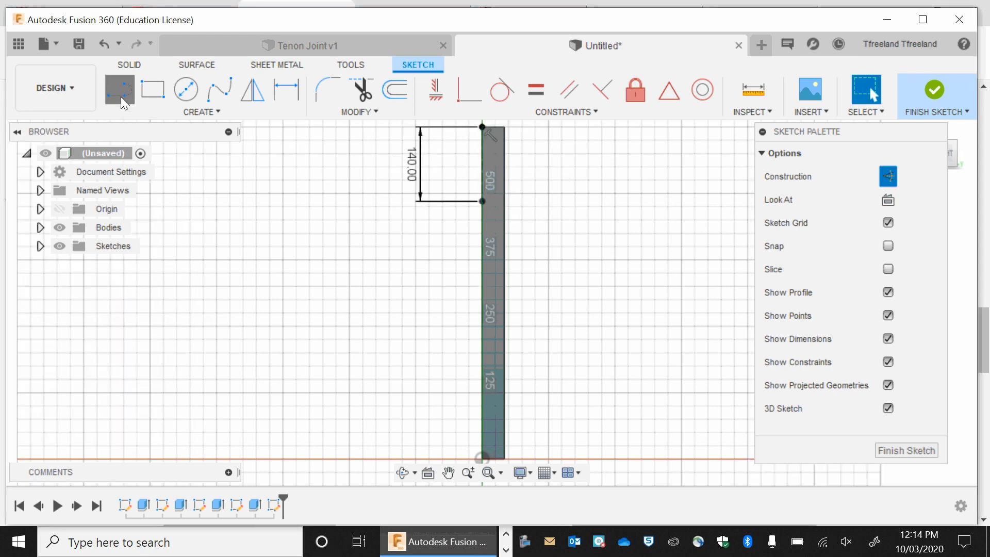
click(119, 88)
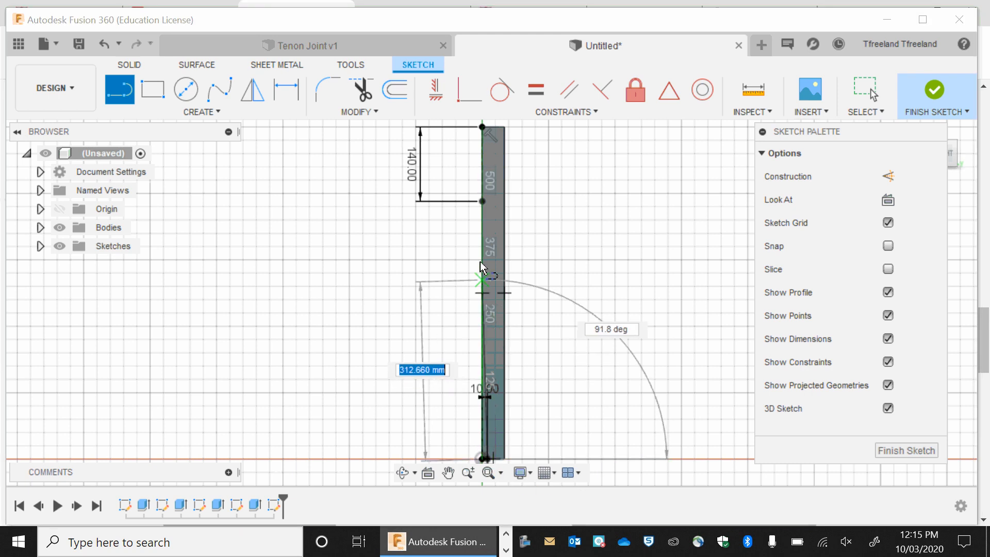
mouse_move(482, 205)
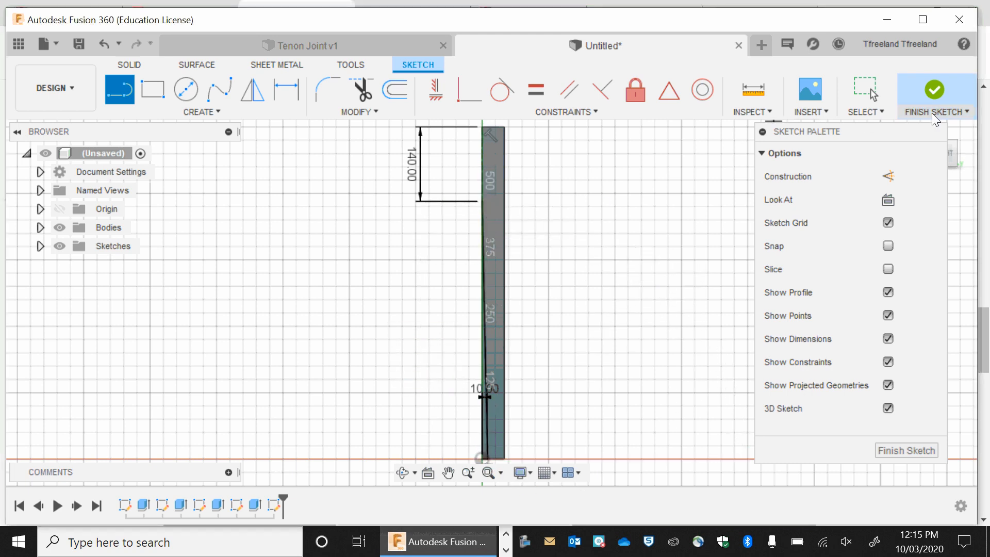
click(935, 95)
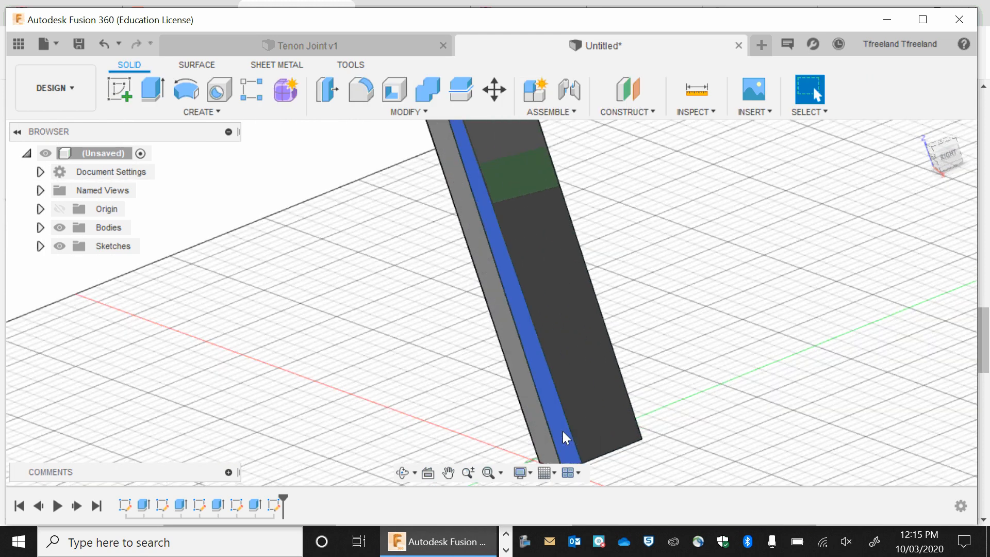
click(152, 90)
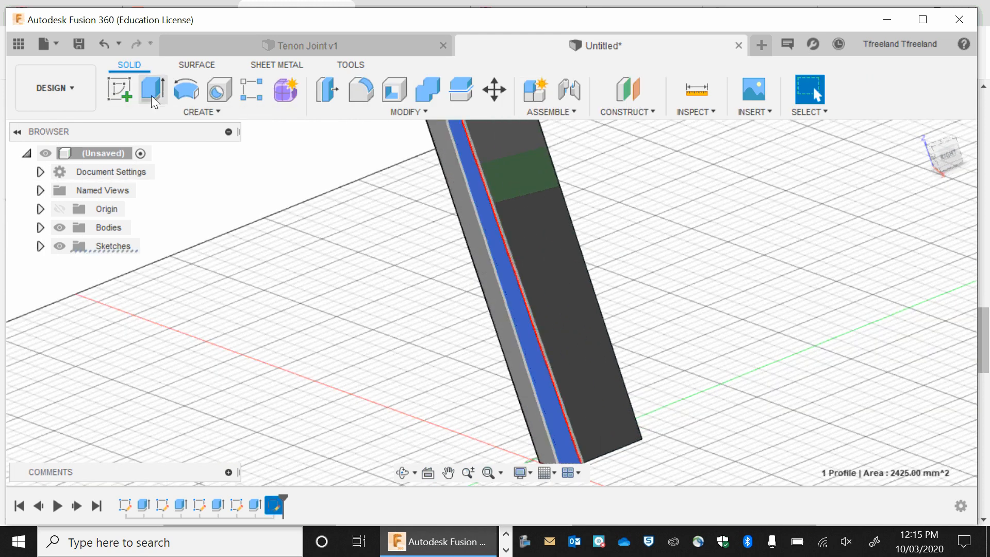
click(152, 90)
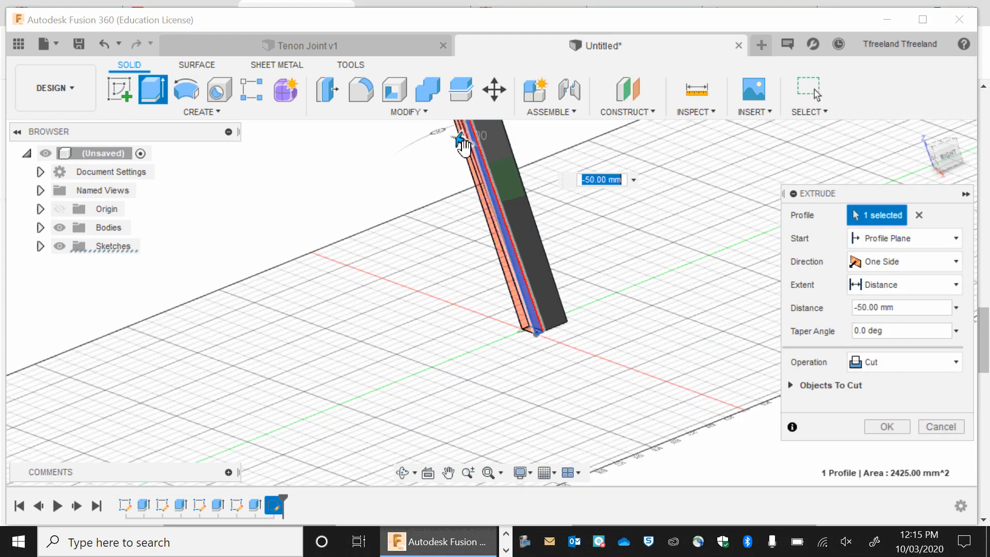
click(886, 427)
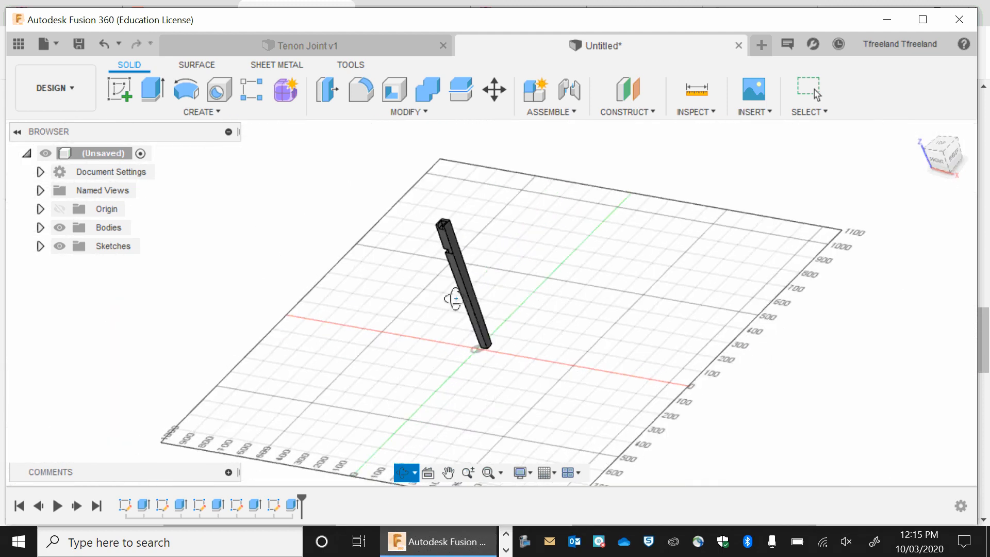
drag(455, 299, 484, 365)
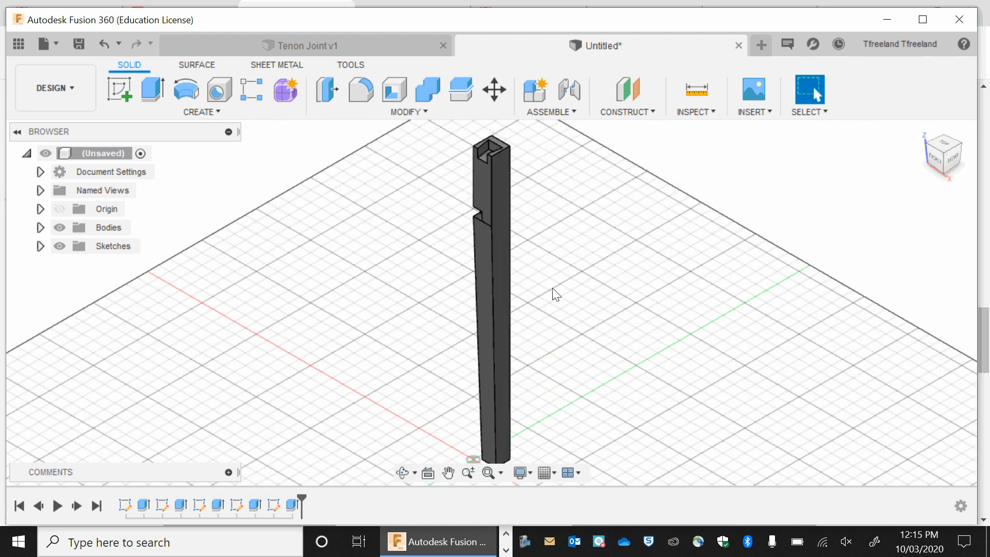
mouse_move(411, 489)
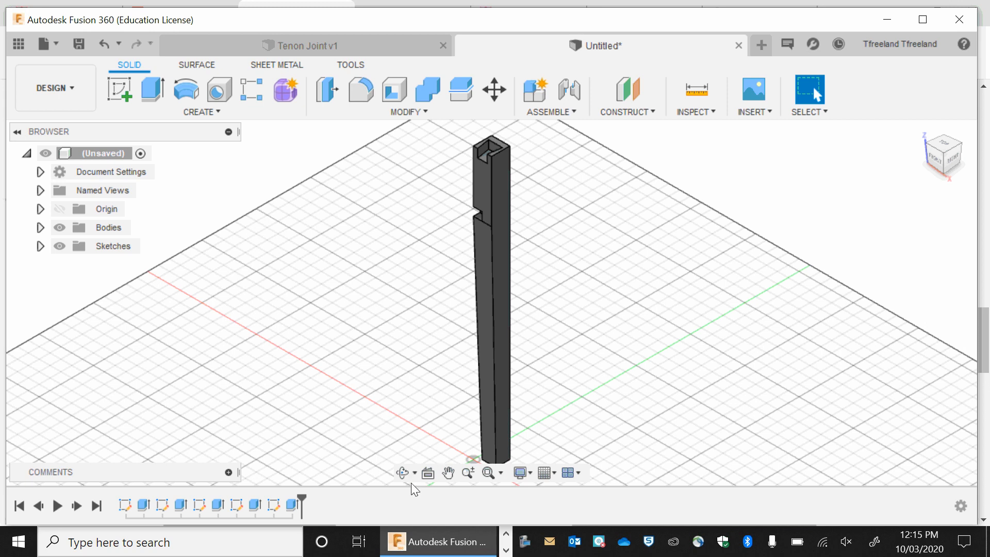
Sketch on the leg's left face and draw a 20 mm construction line down from the top edge.
click(403, 472)
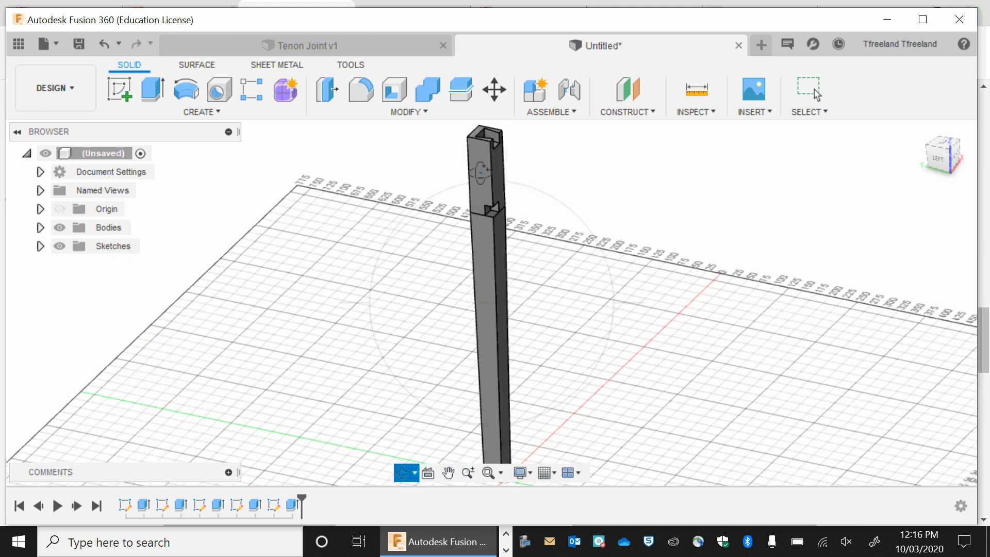
mouse_move(374, 229)
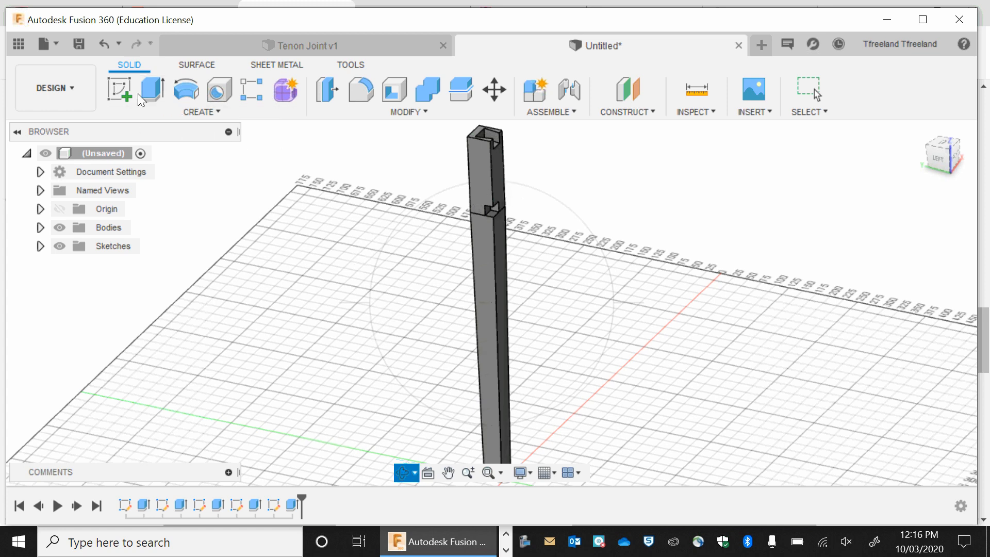
click(119, 90)
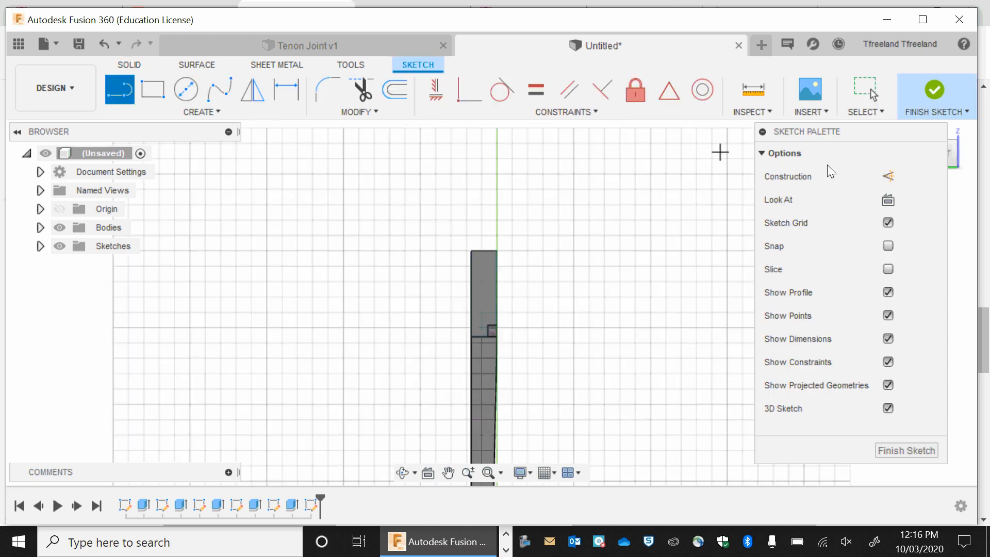
mouse_move(888, 183)
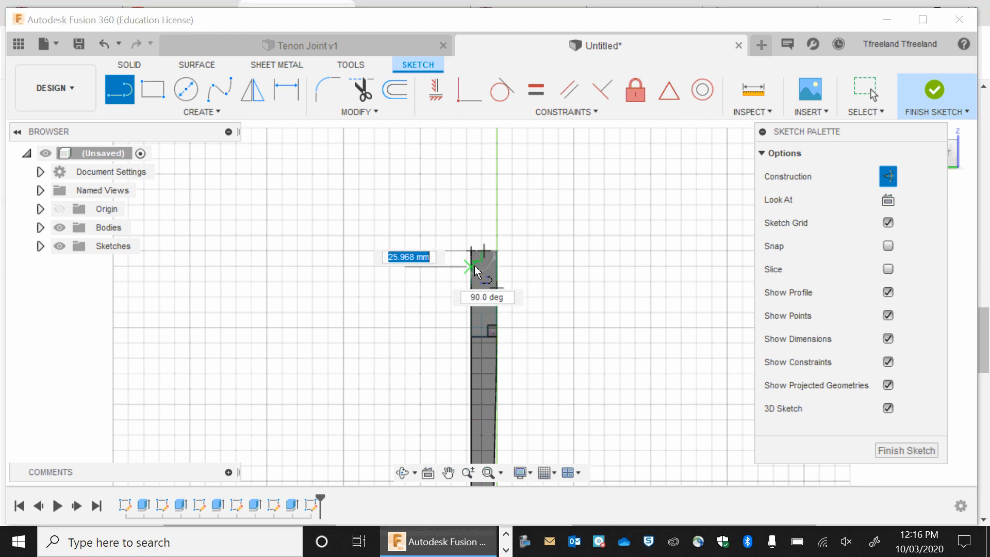
text(2)
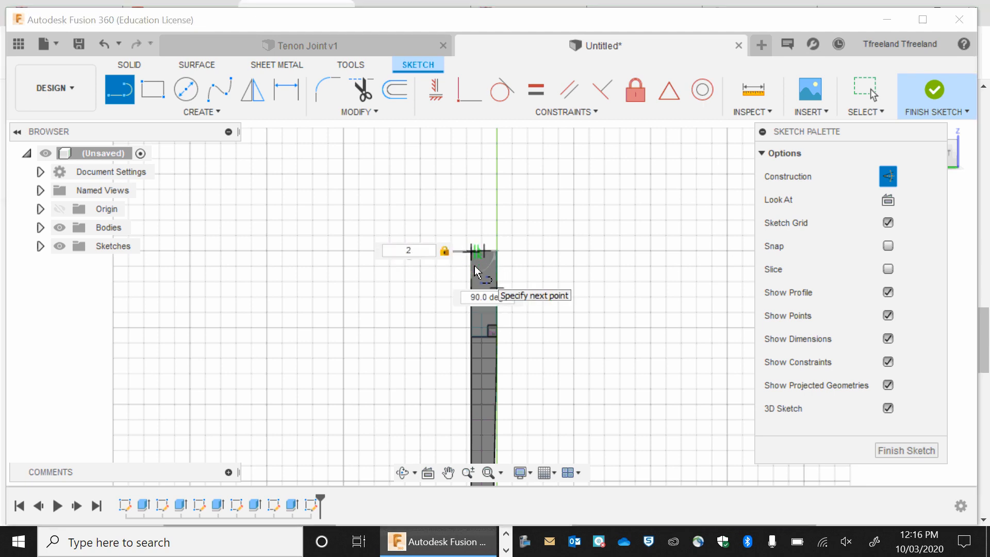
text(0)
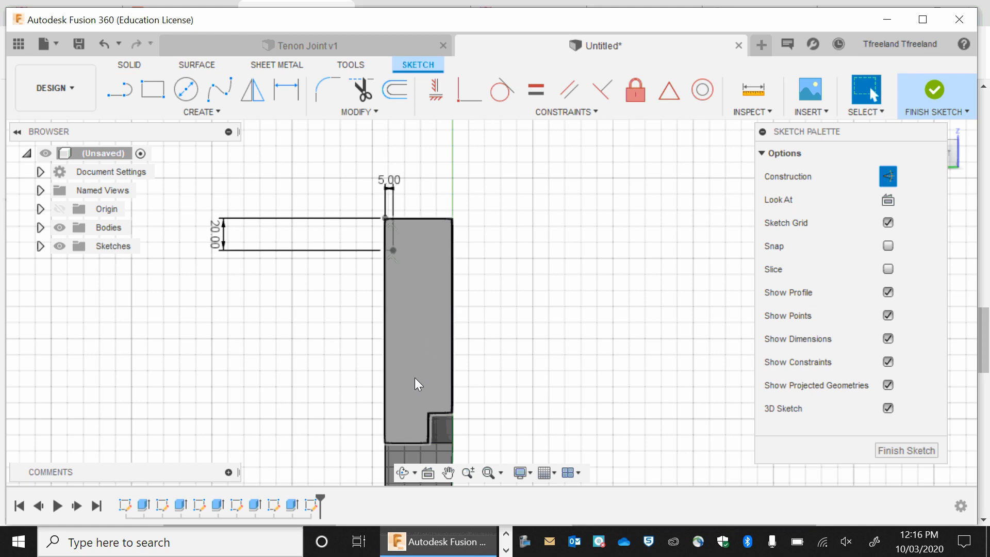
mouse_move(392, 258)
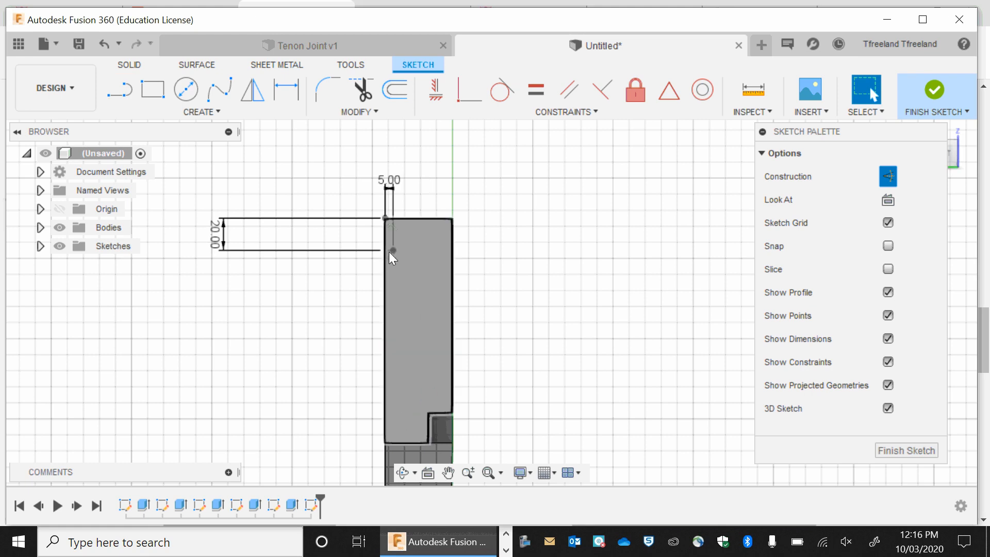
click(153, 90)
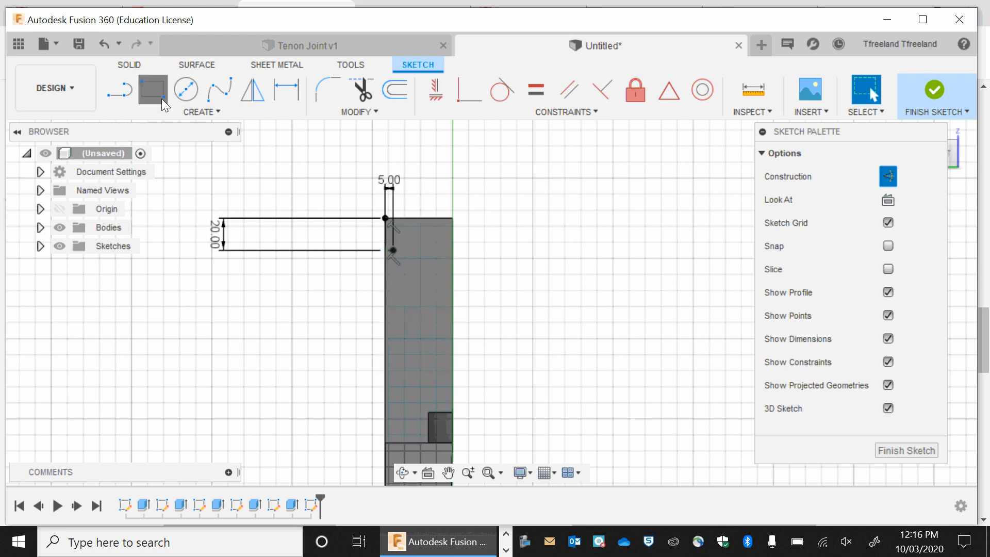
Draw a 9 × 100 mm two-point rectangle from the 20 mm construction point.
click(153, 89)
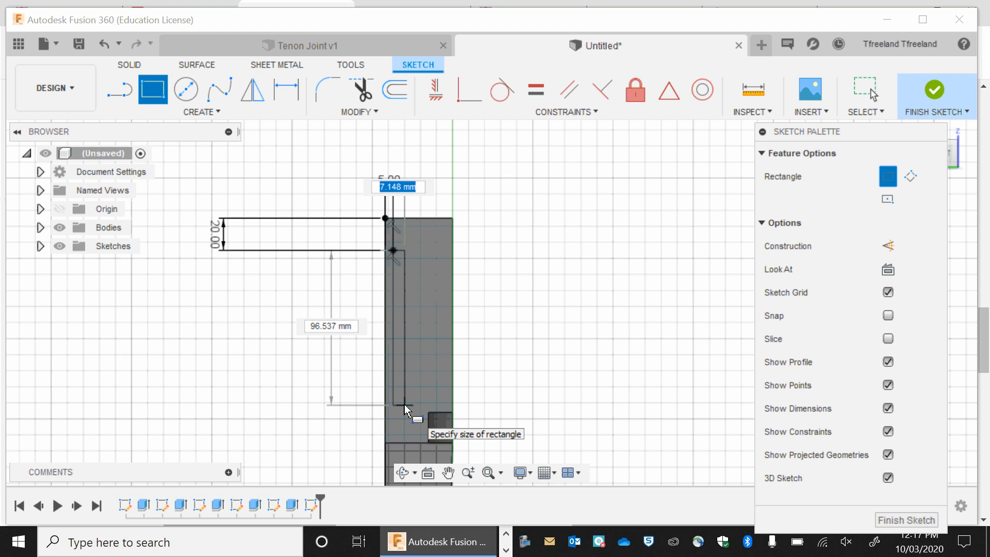
text(9)
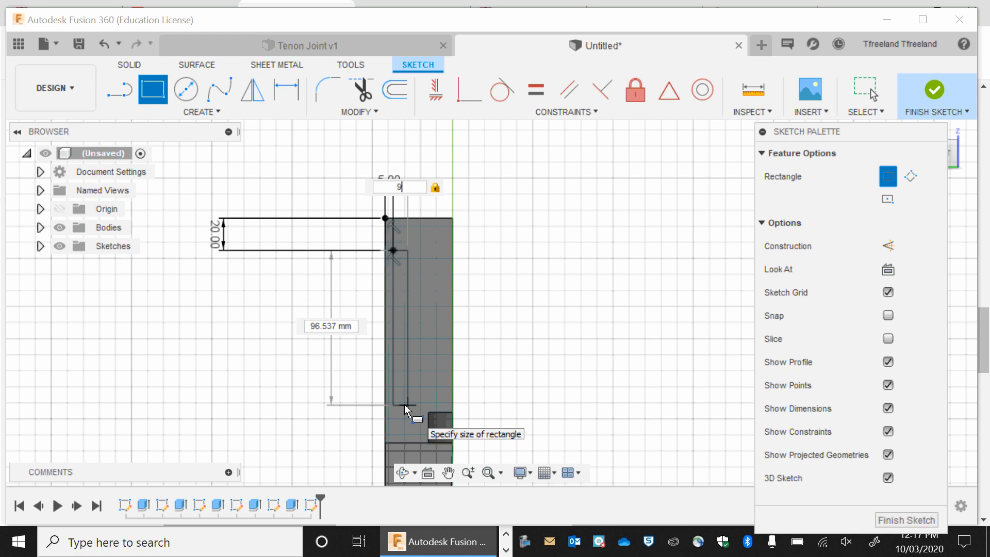
key(Tab)
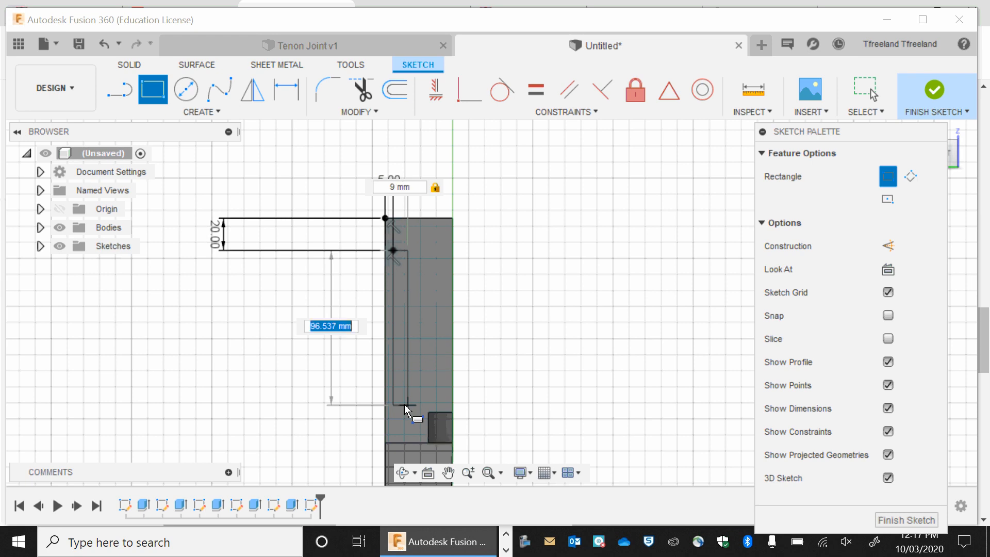
text(100.00)
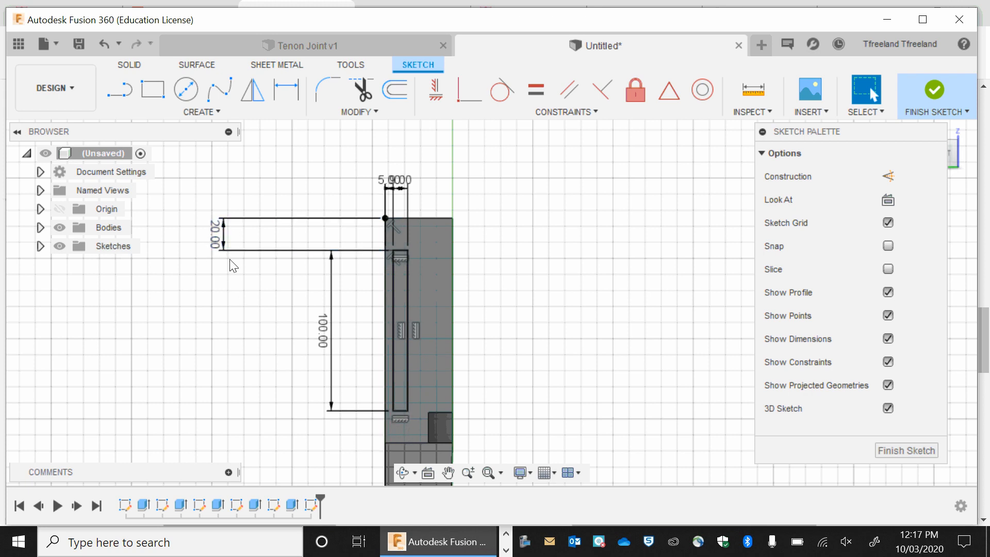
mouse_move(379, 451)
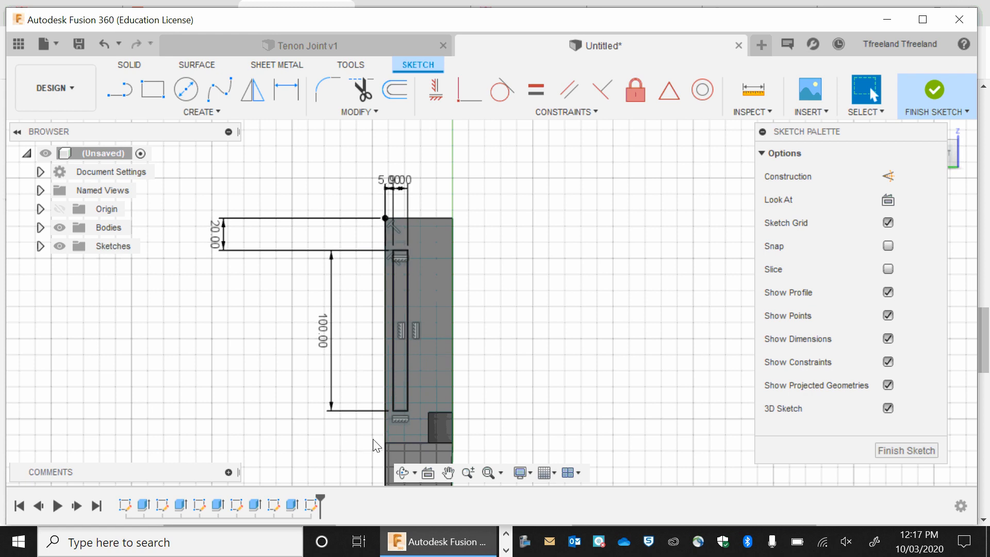
mouse_move(320, 300)
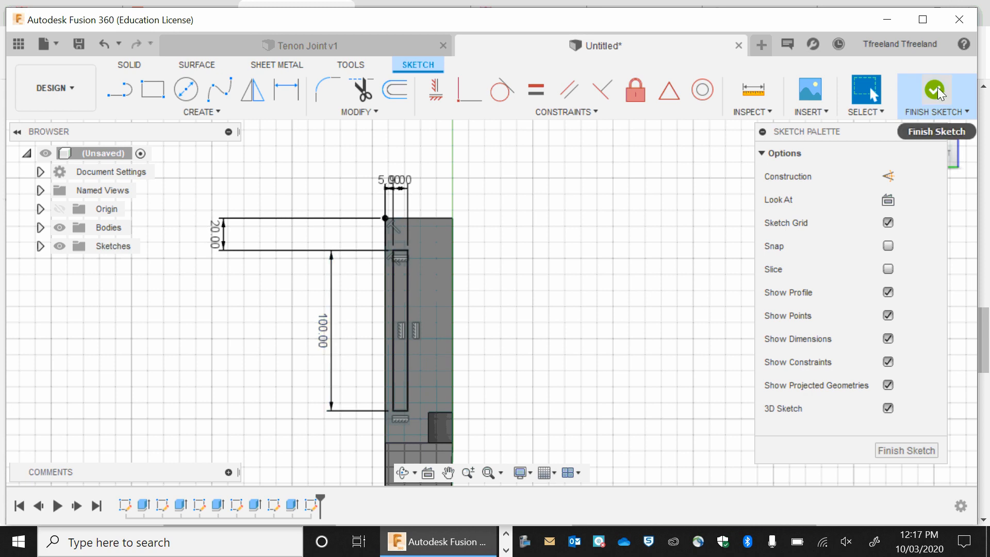
Finish the sketch and extrude-cut the rectangle 20 mm into the leg as the mortise.
click(937, 94)
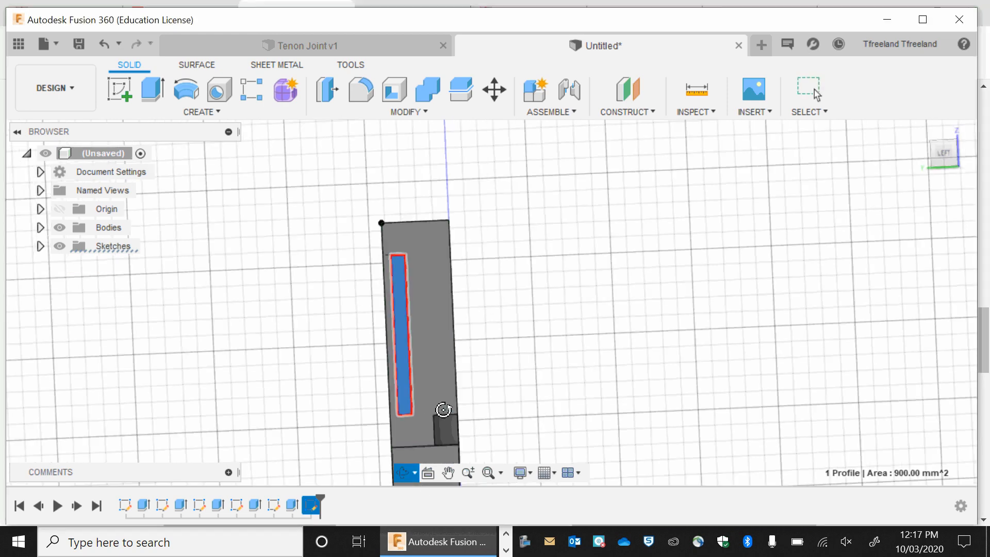
drag(442, 411, 498, 324)
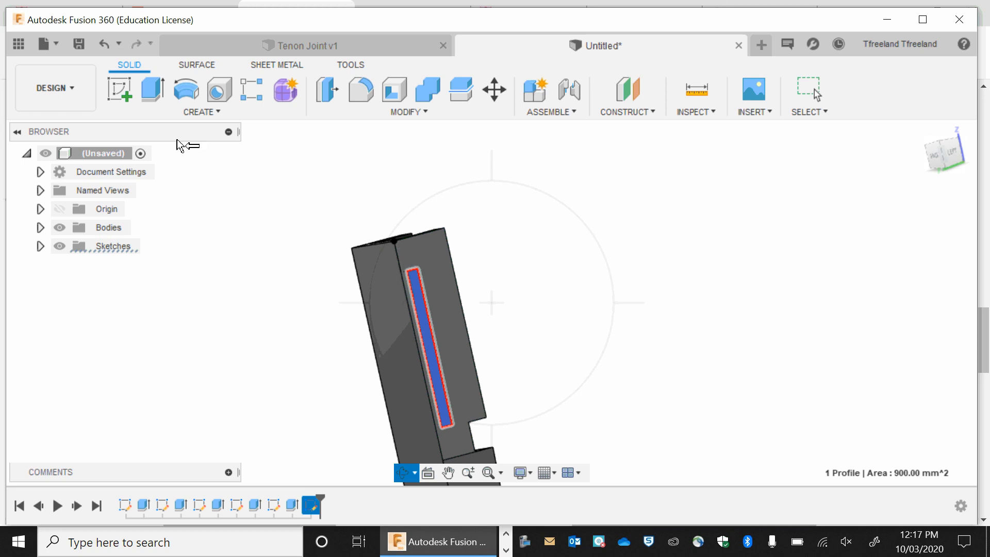
click(152, 89)
text(-20)
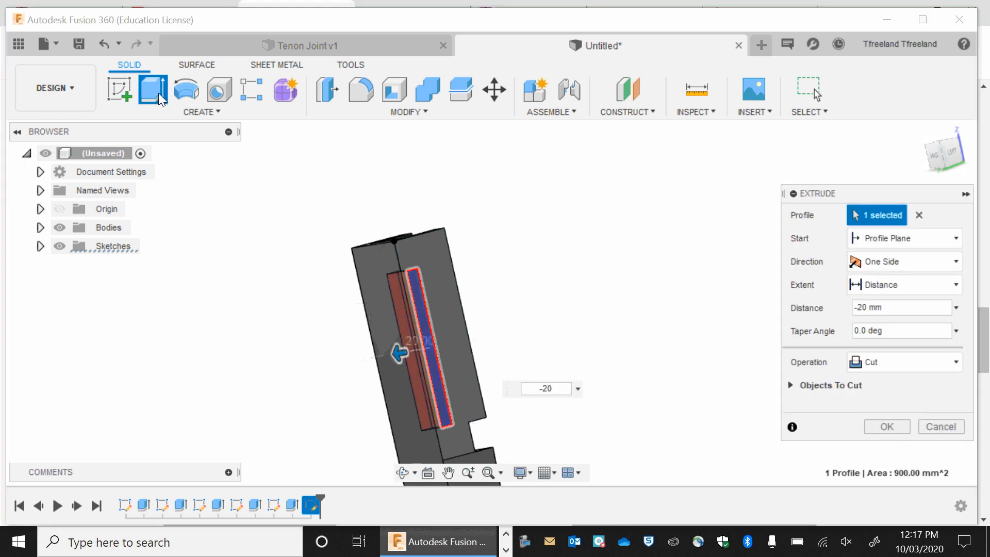
click(886, 427)
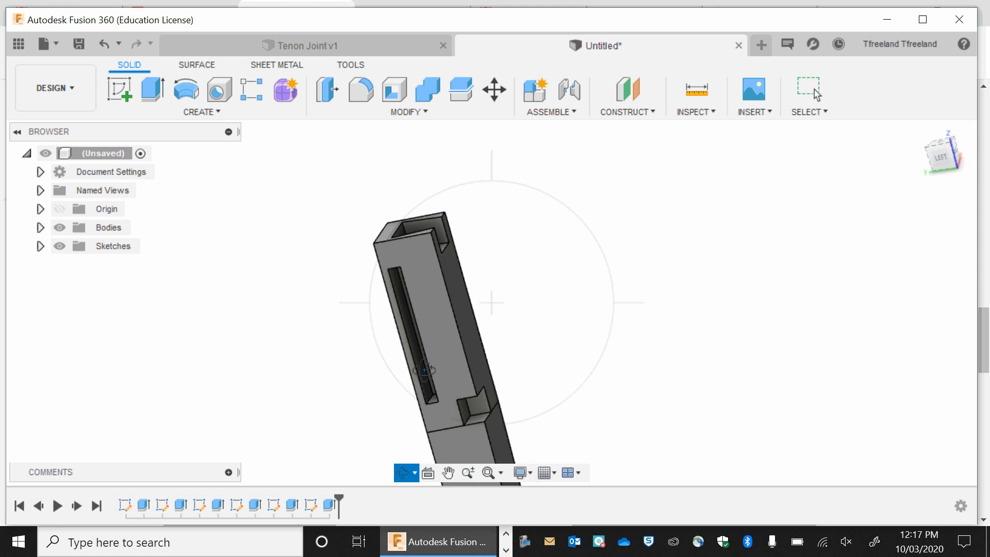
mouse_move(380, 312)
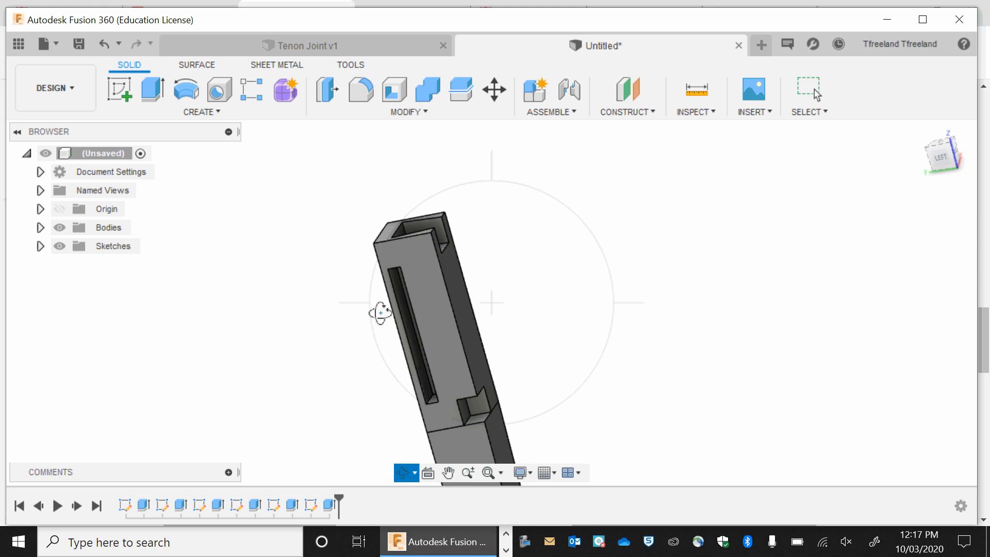